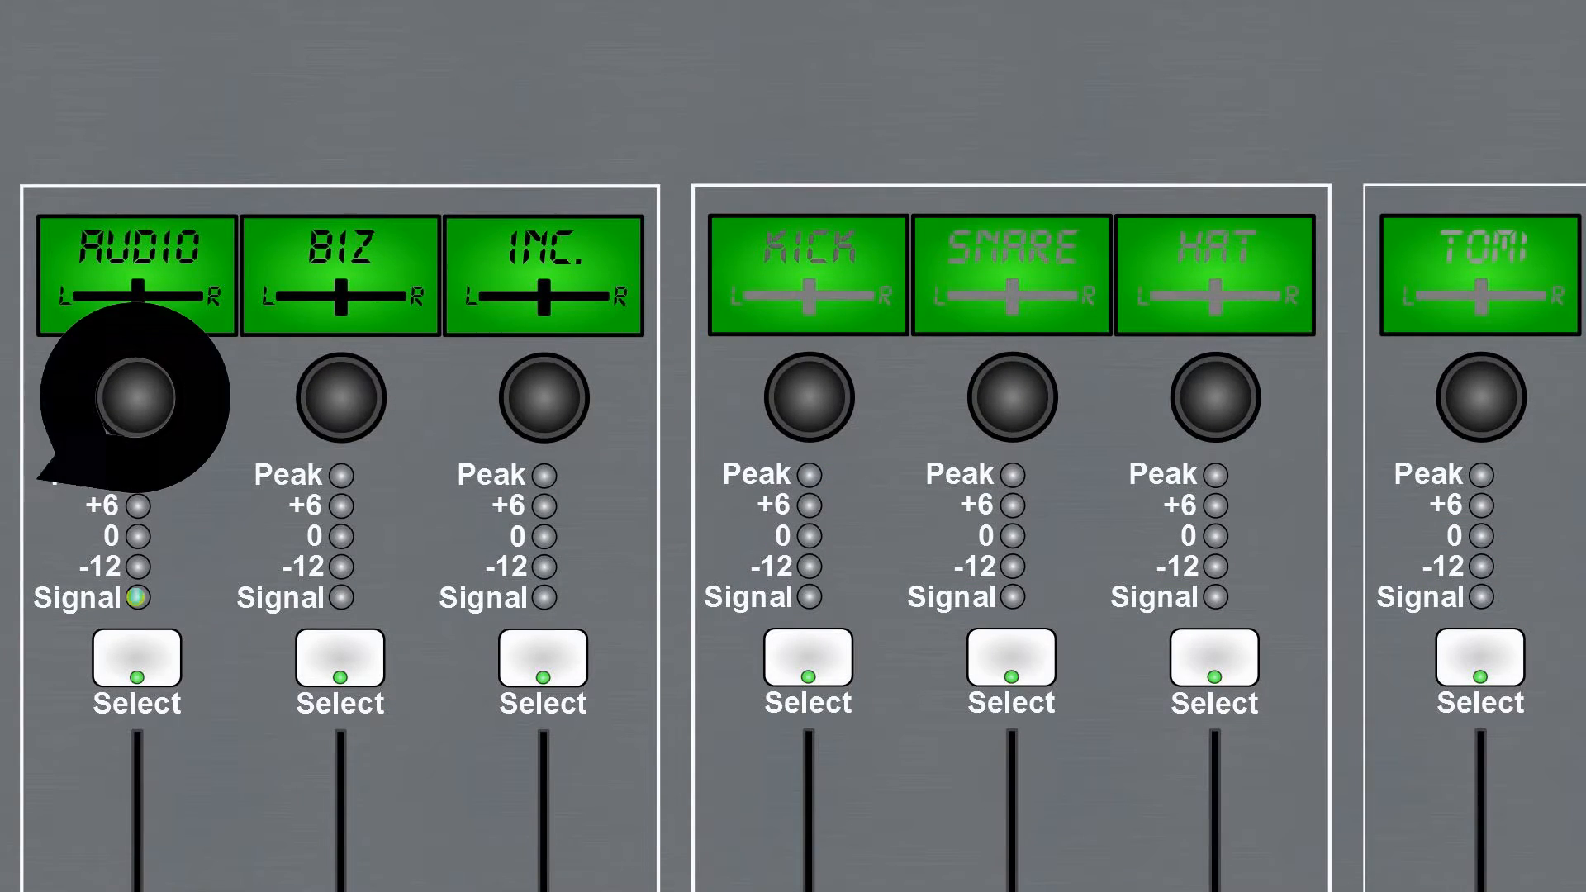
{"action": "mouse_move", "coordinate": [810, 456]}
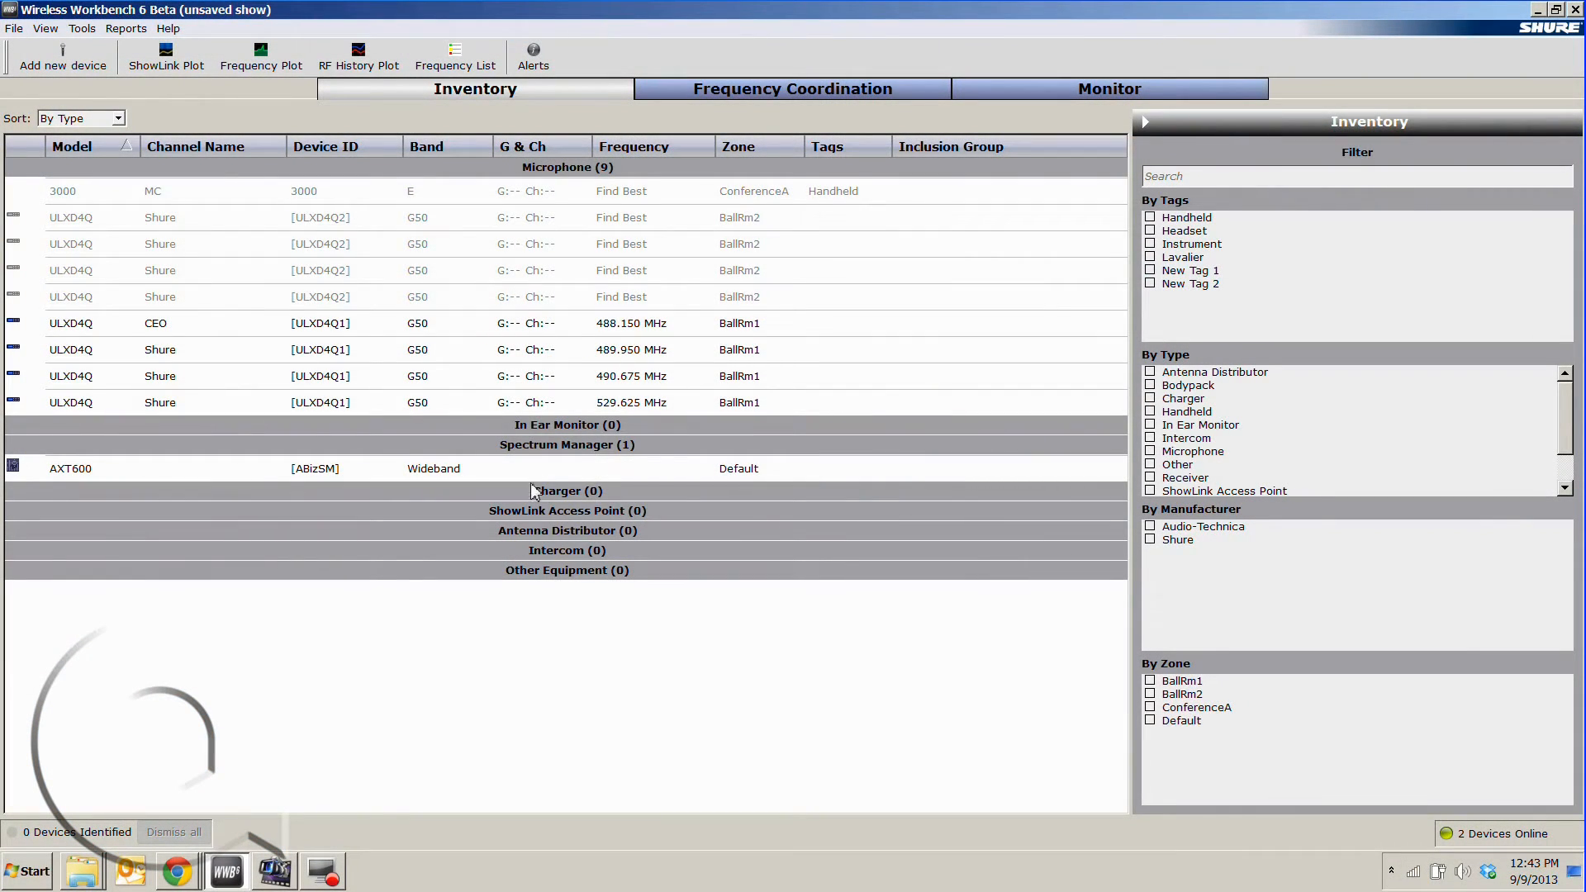
{"action": "mouse_move", "coordinate": [592, 362]}
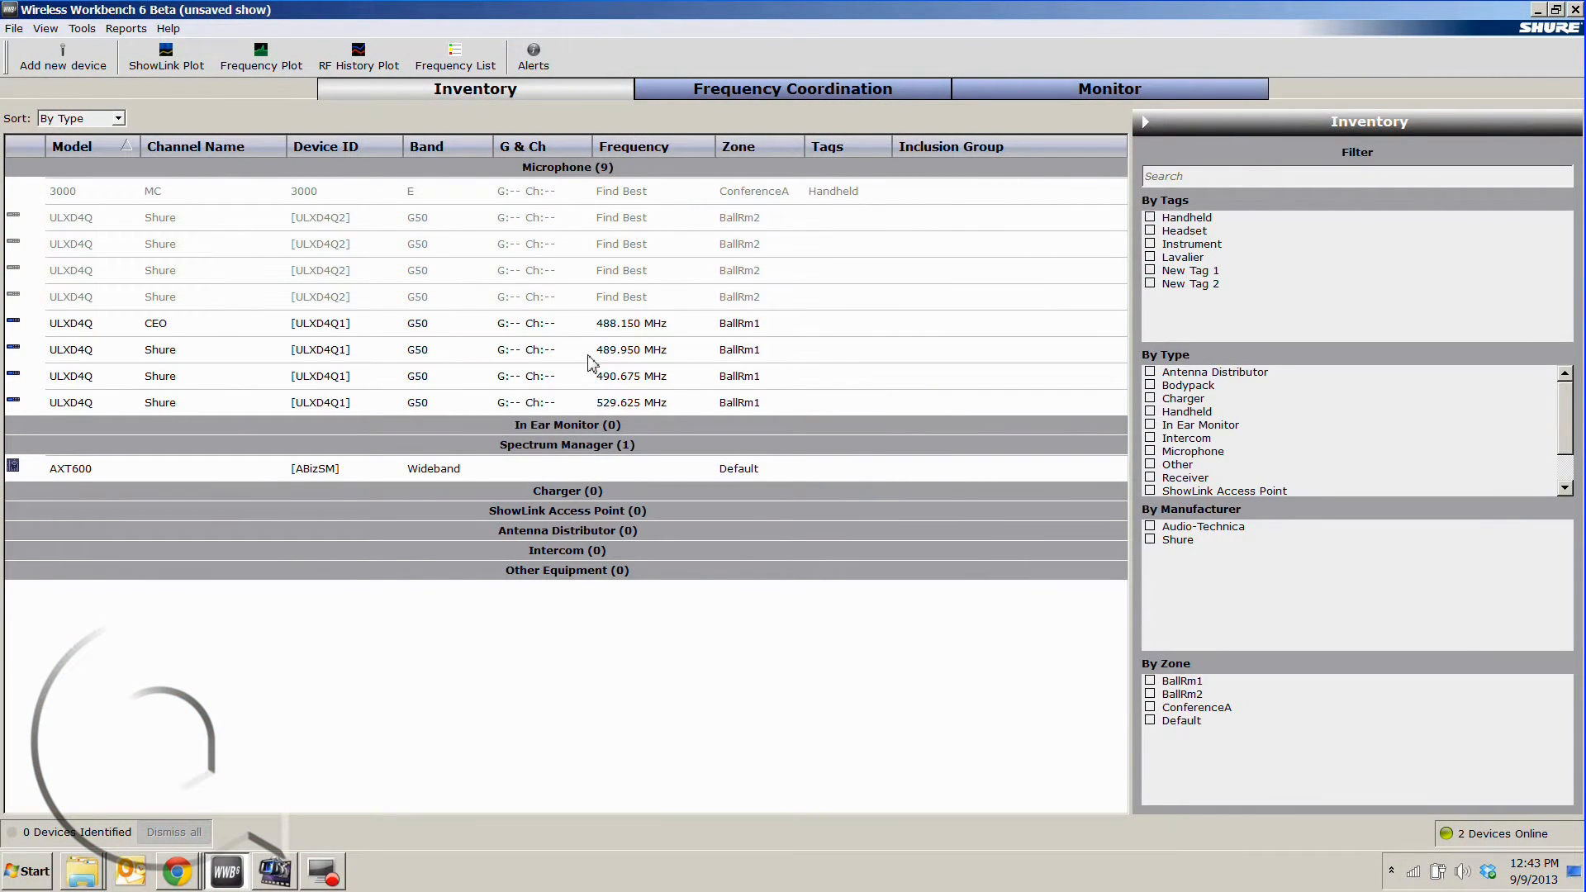
{"action": "mouse_move", "coordinate": [534, 220]}
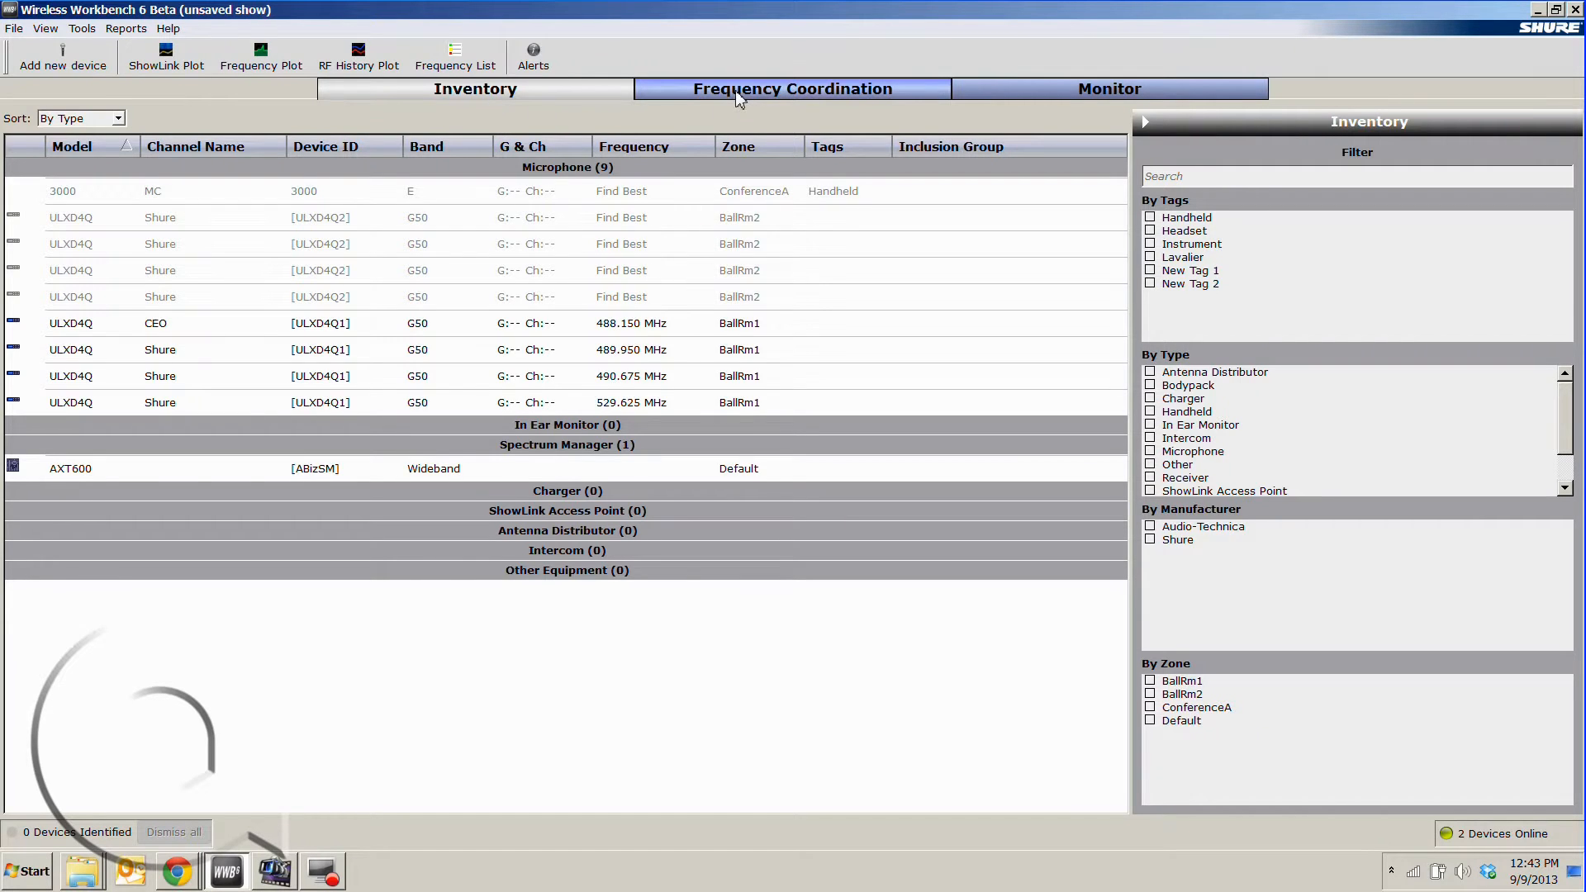
- Switch to the Frequency Coordination workspace showing the spectrum plot and coordination summary
{"action": "left_click", "coordinate": [791, 89]}
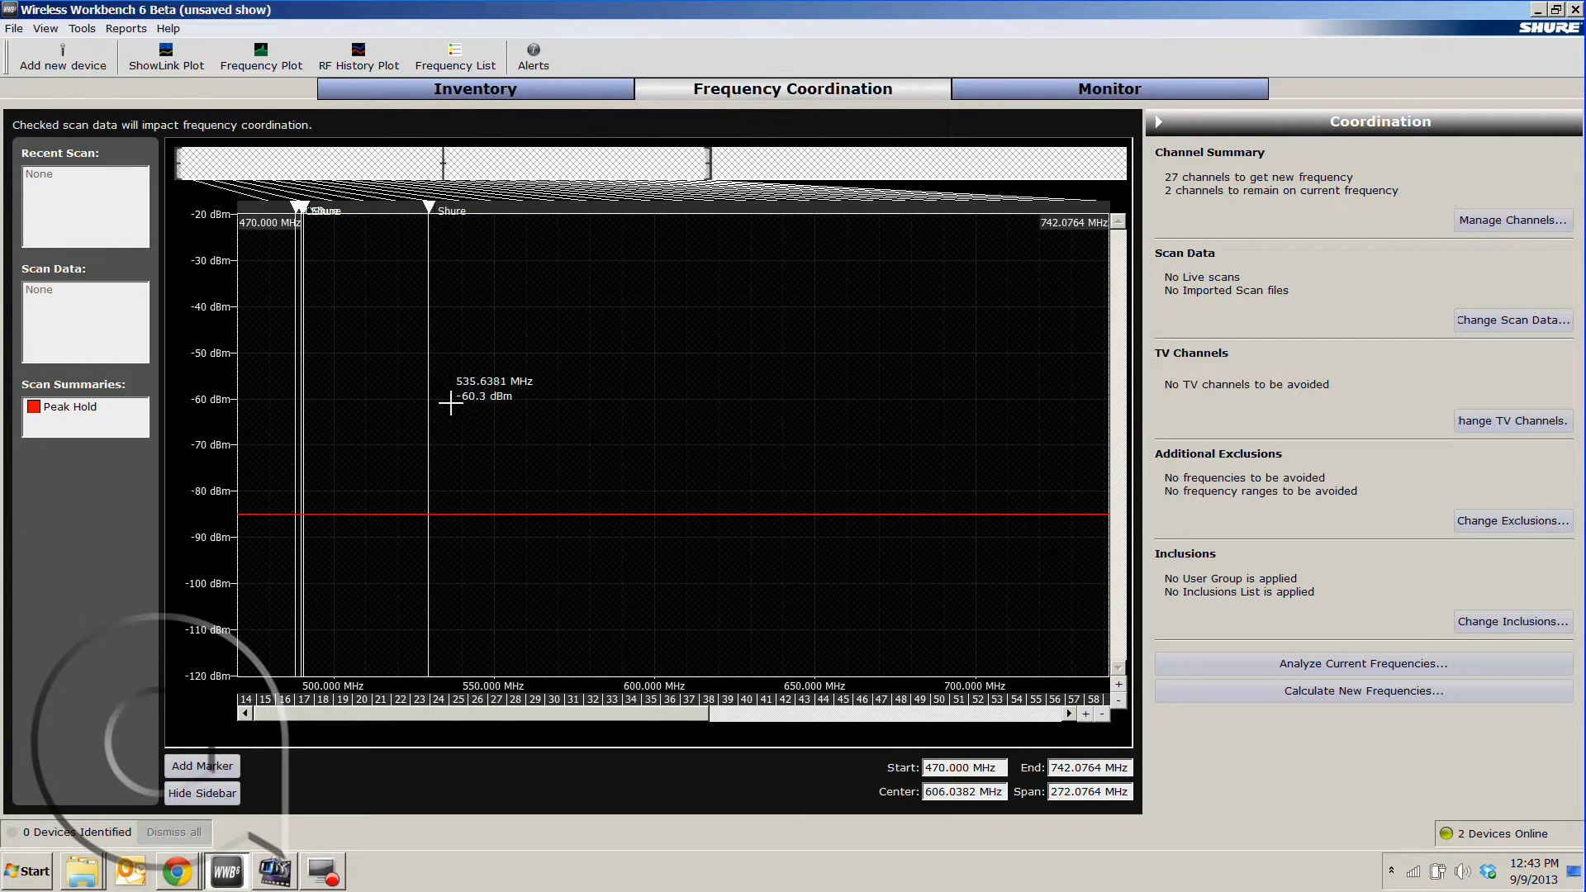
{"action": "mouse_move", "coordinate": [520, 348]}
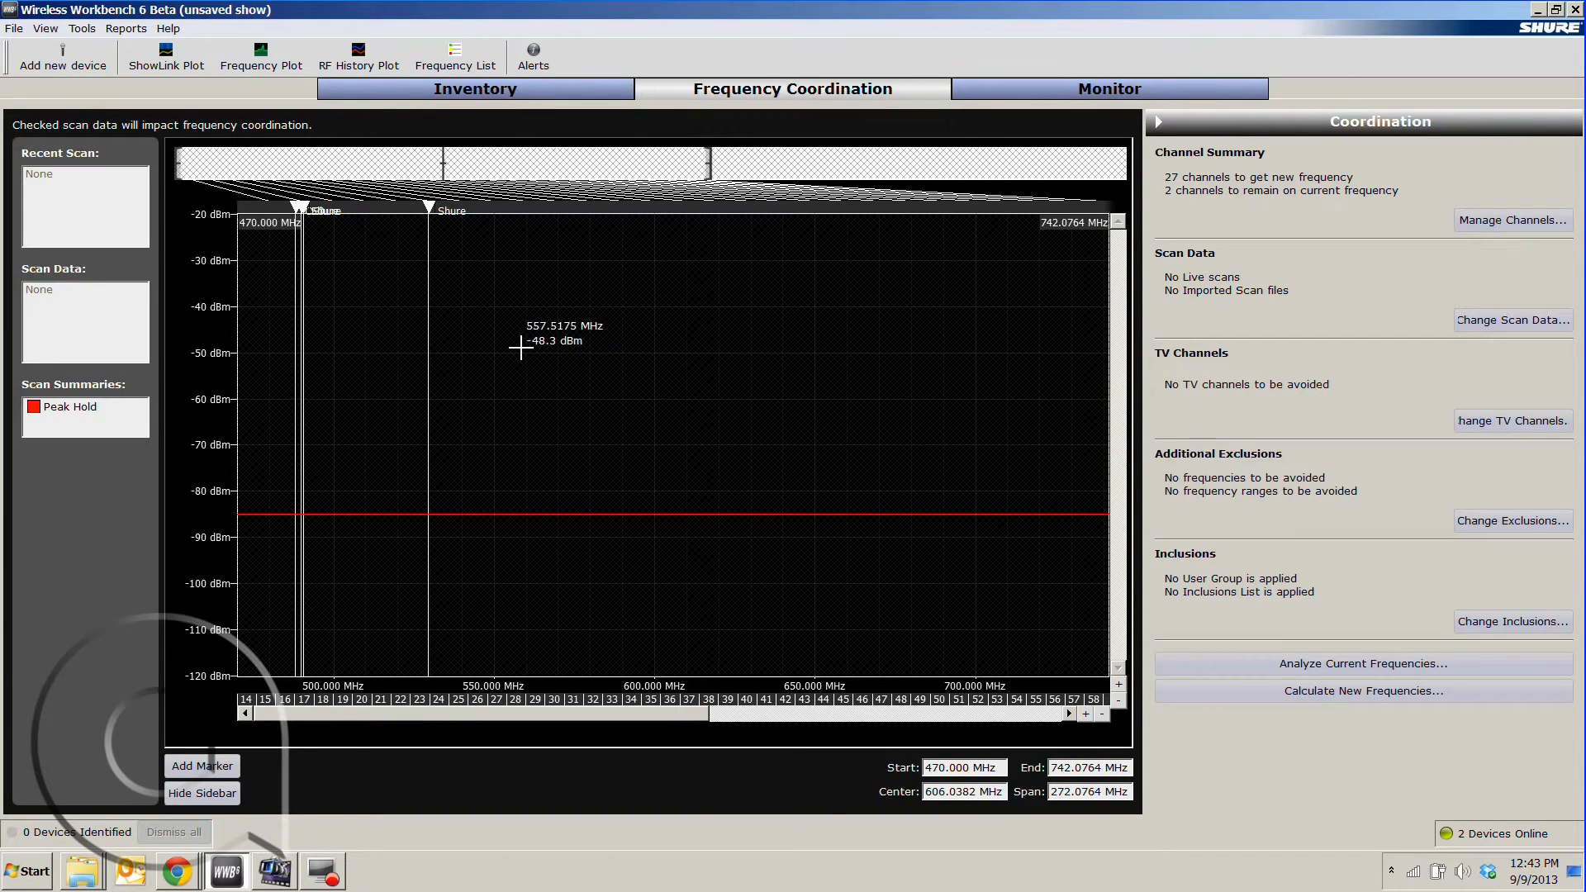
{"action": "mouse_move", "coordinate": [304, 362]}
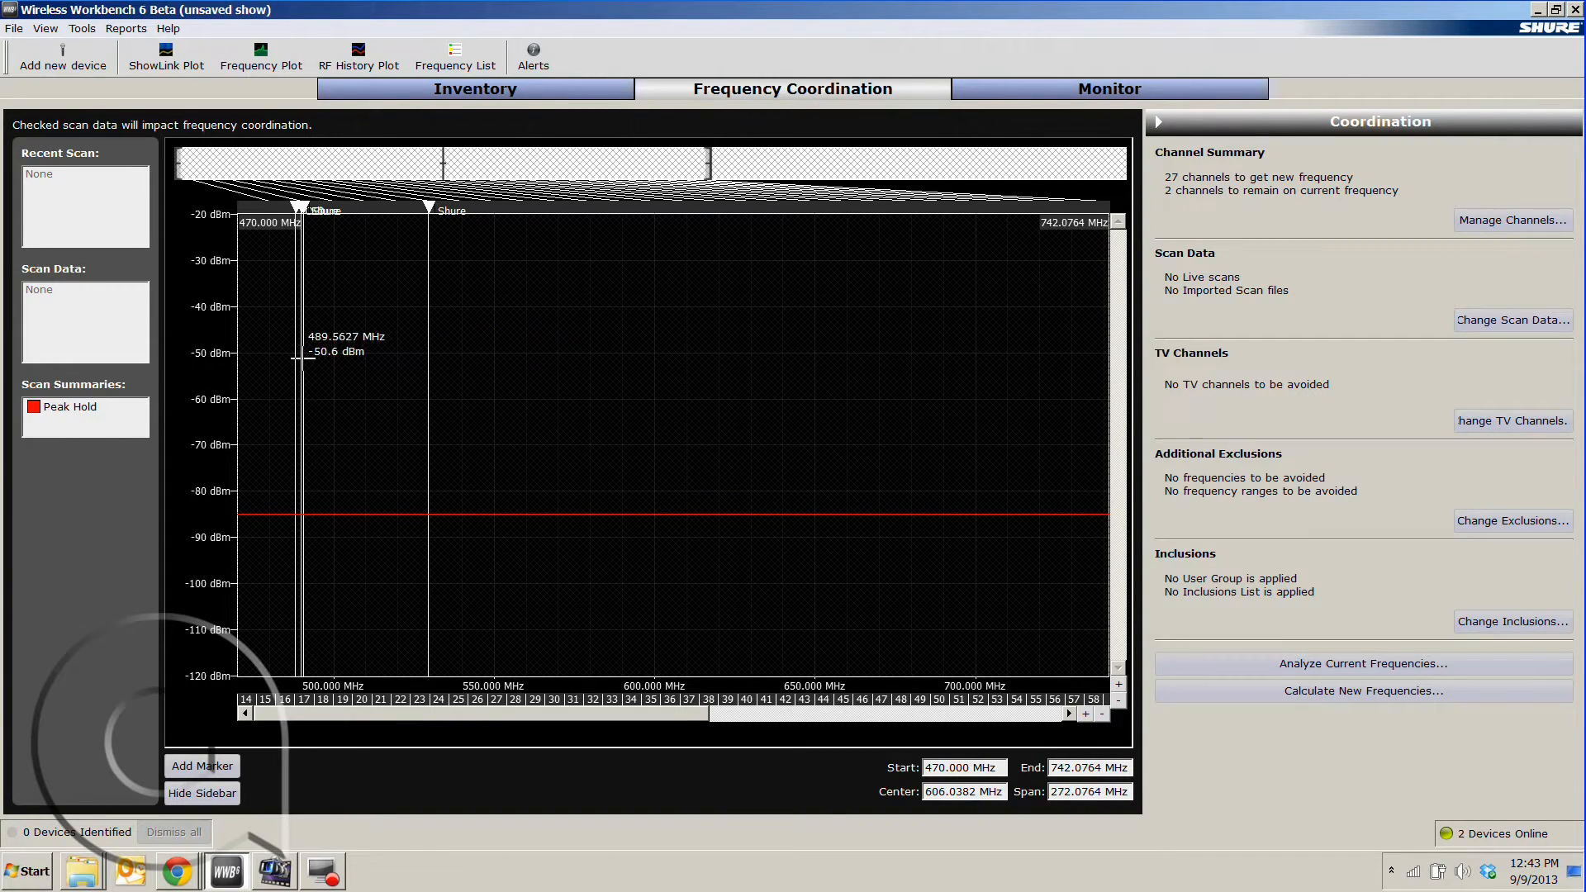
{"action": "mouse_move", "coordinate": [307, 363]}
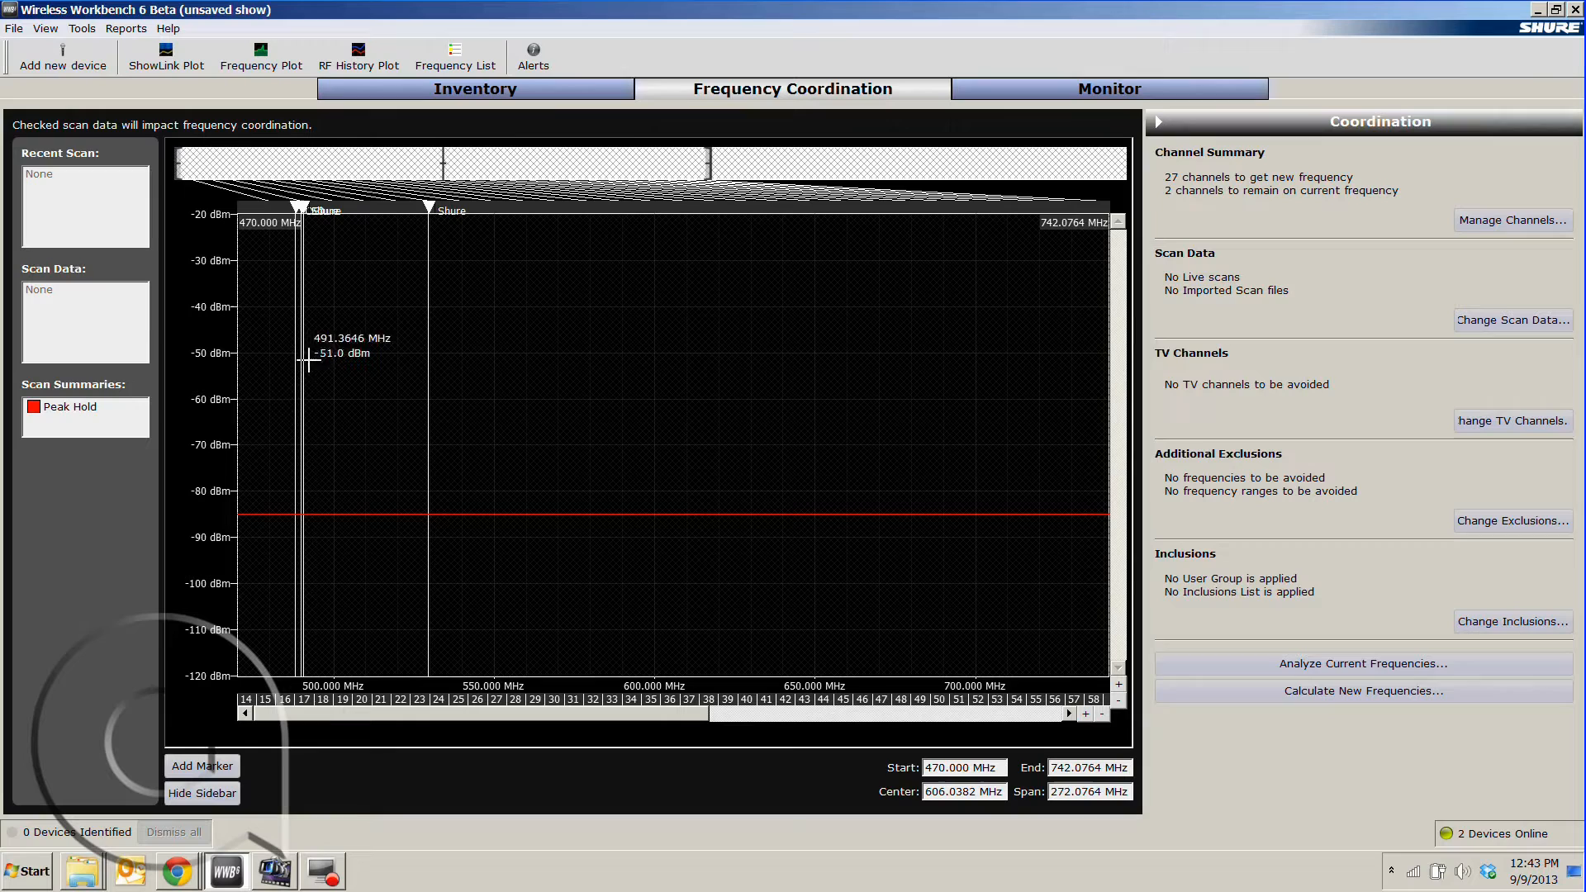
{"action": "mouse_move", "coordinate": [1498, 228]}
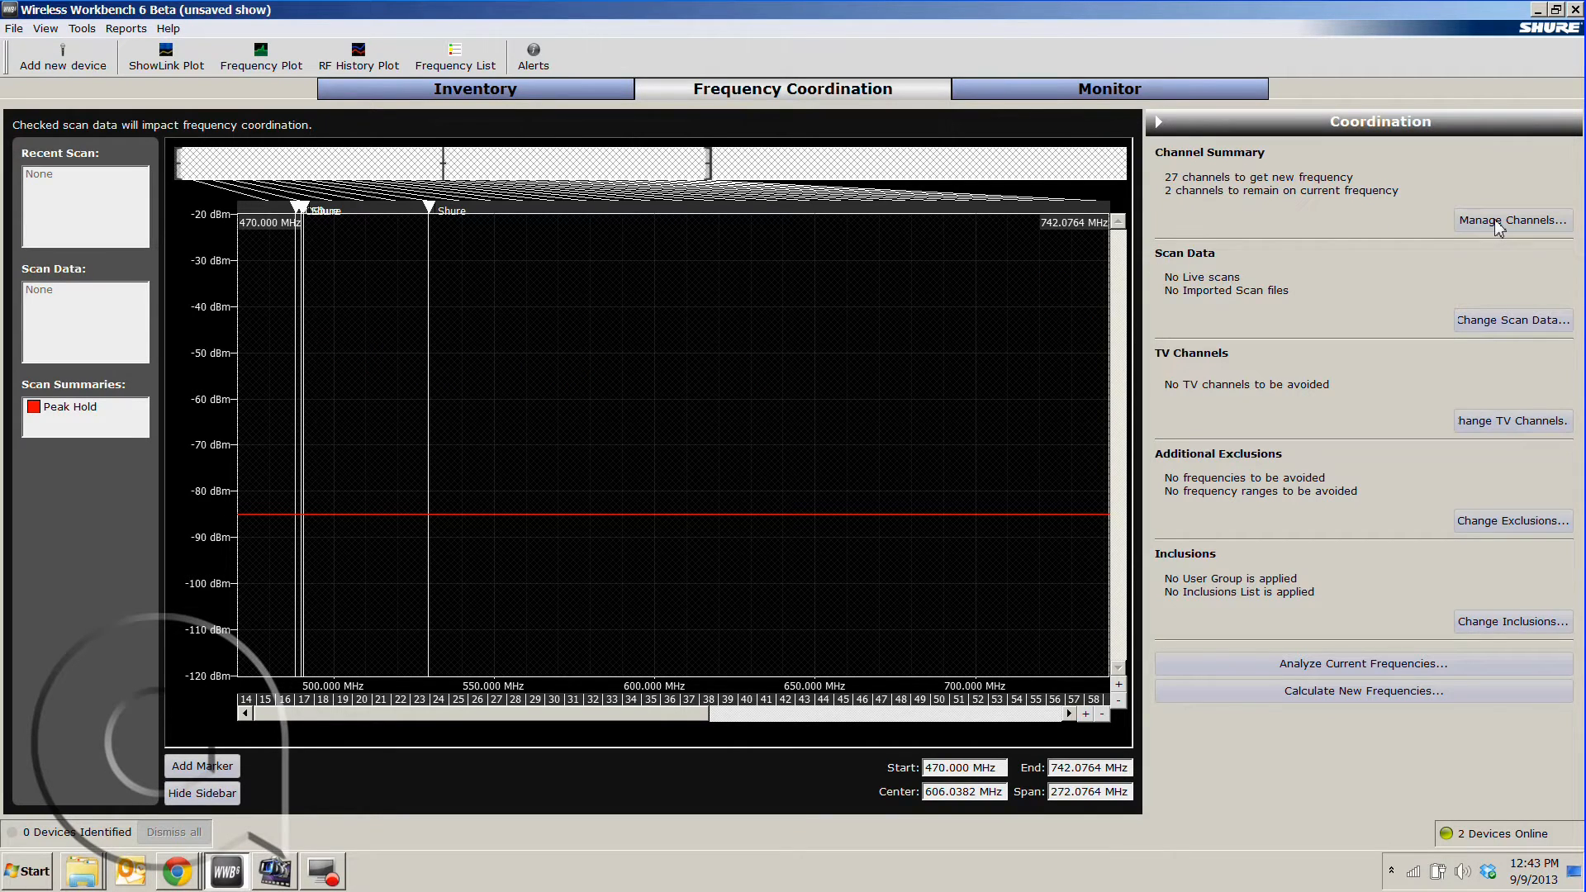
- In Manage Channels, uncheck the CEO and 489.950 MHz Shure channels so they keep their frequencies, and confirm
{"action": "left_click", "coordinate": [1511, 219]}
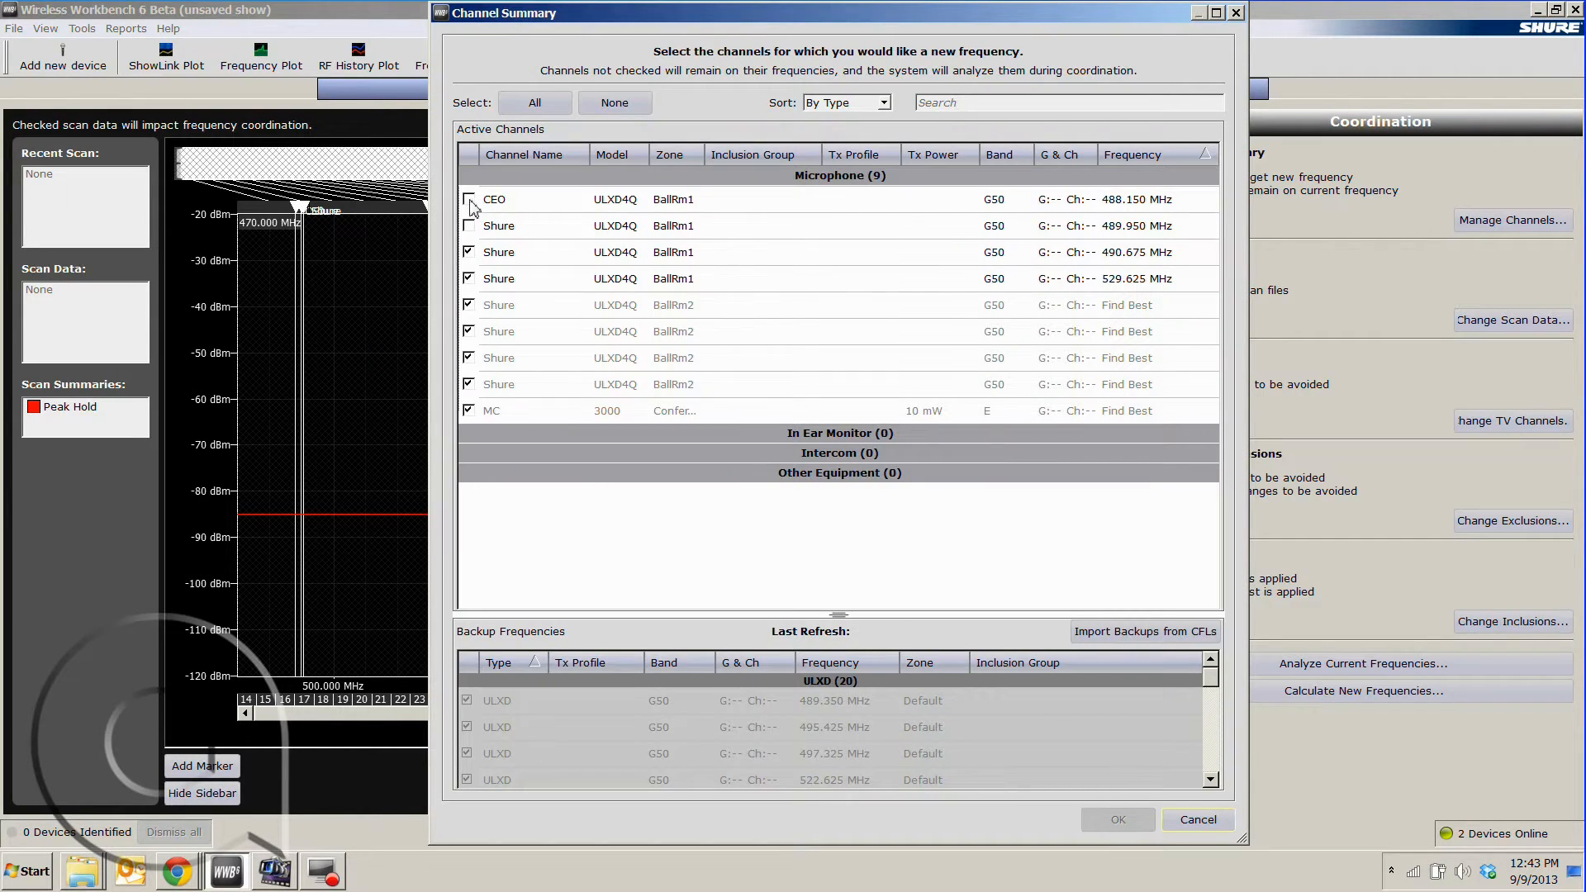
{"action": "left_click", "coordinate": [467, 199]}
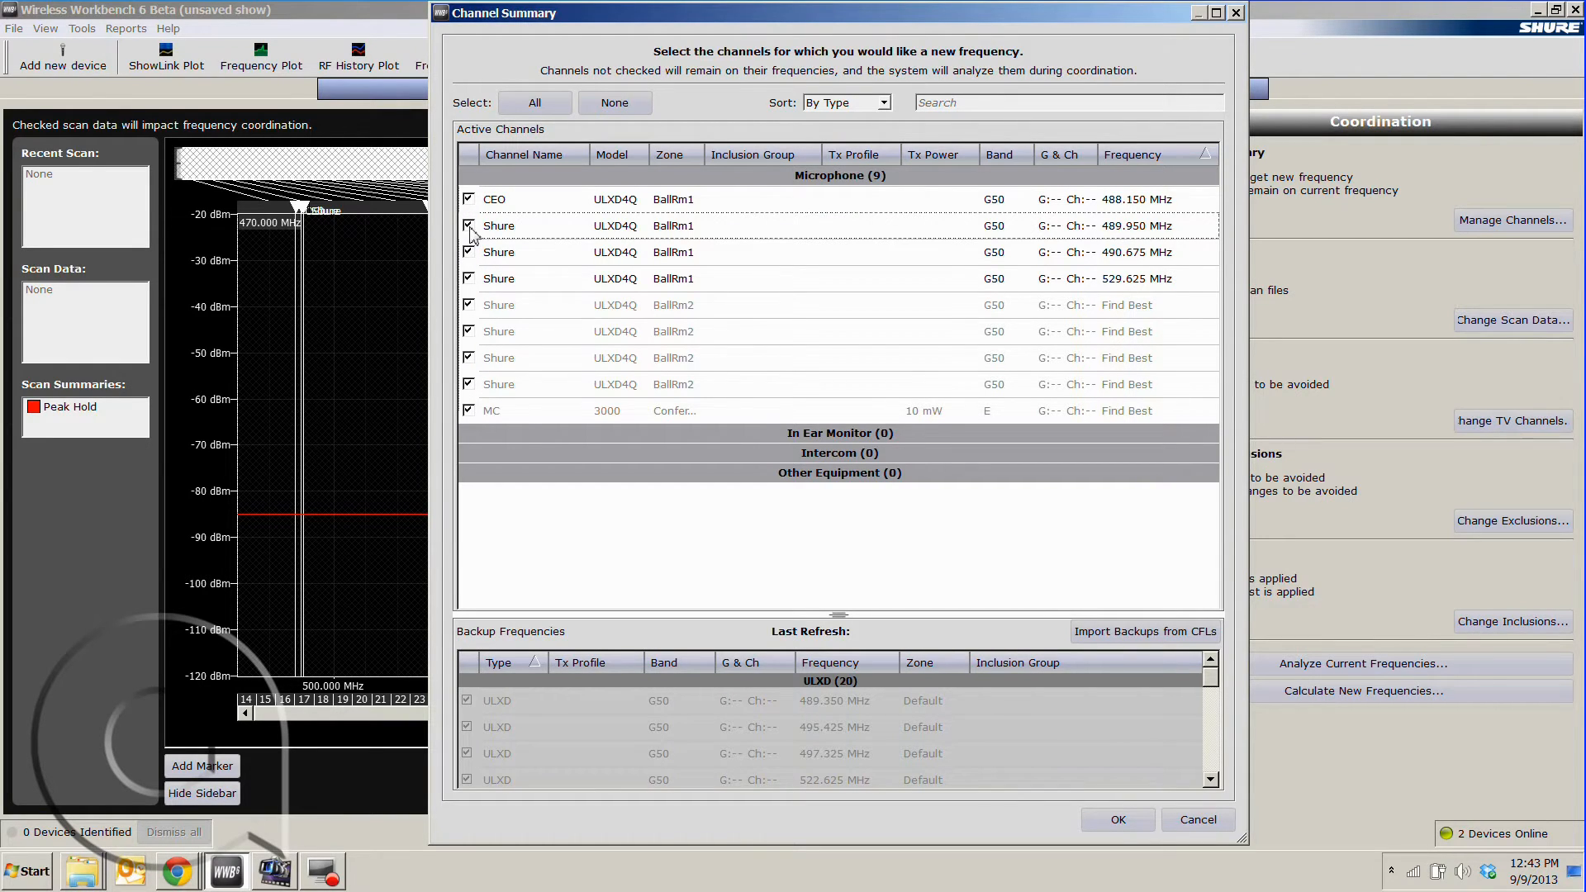
{"action": "left_click", "coordinate": [467, 198]}
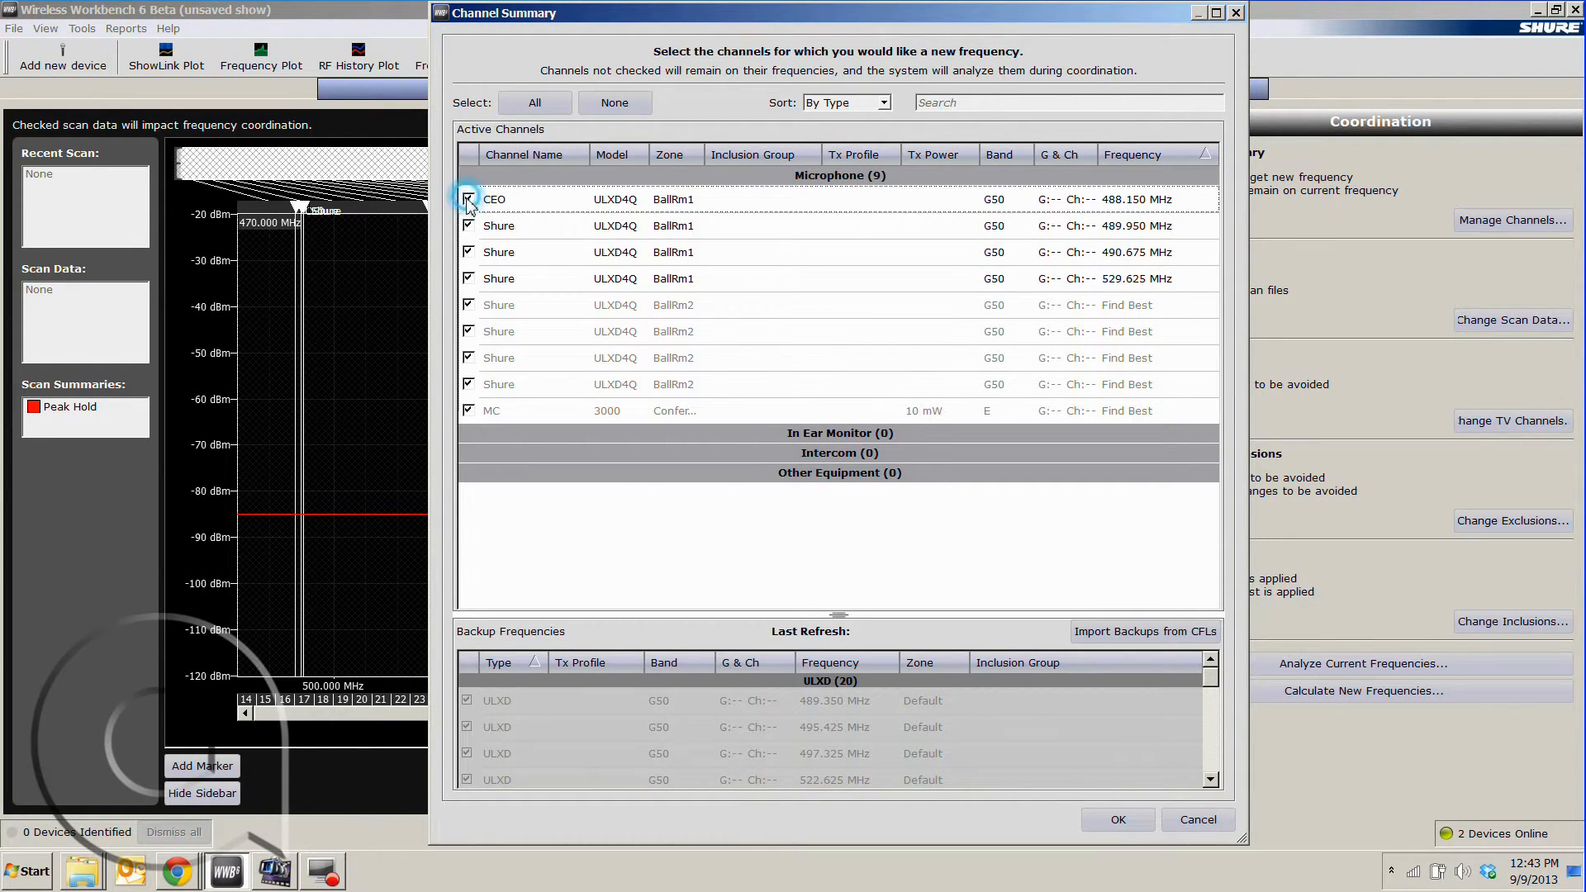
{"action": "left_click", "coordinate": [467, 198]}
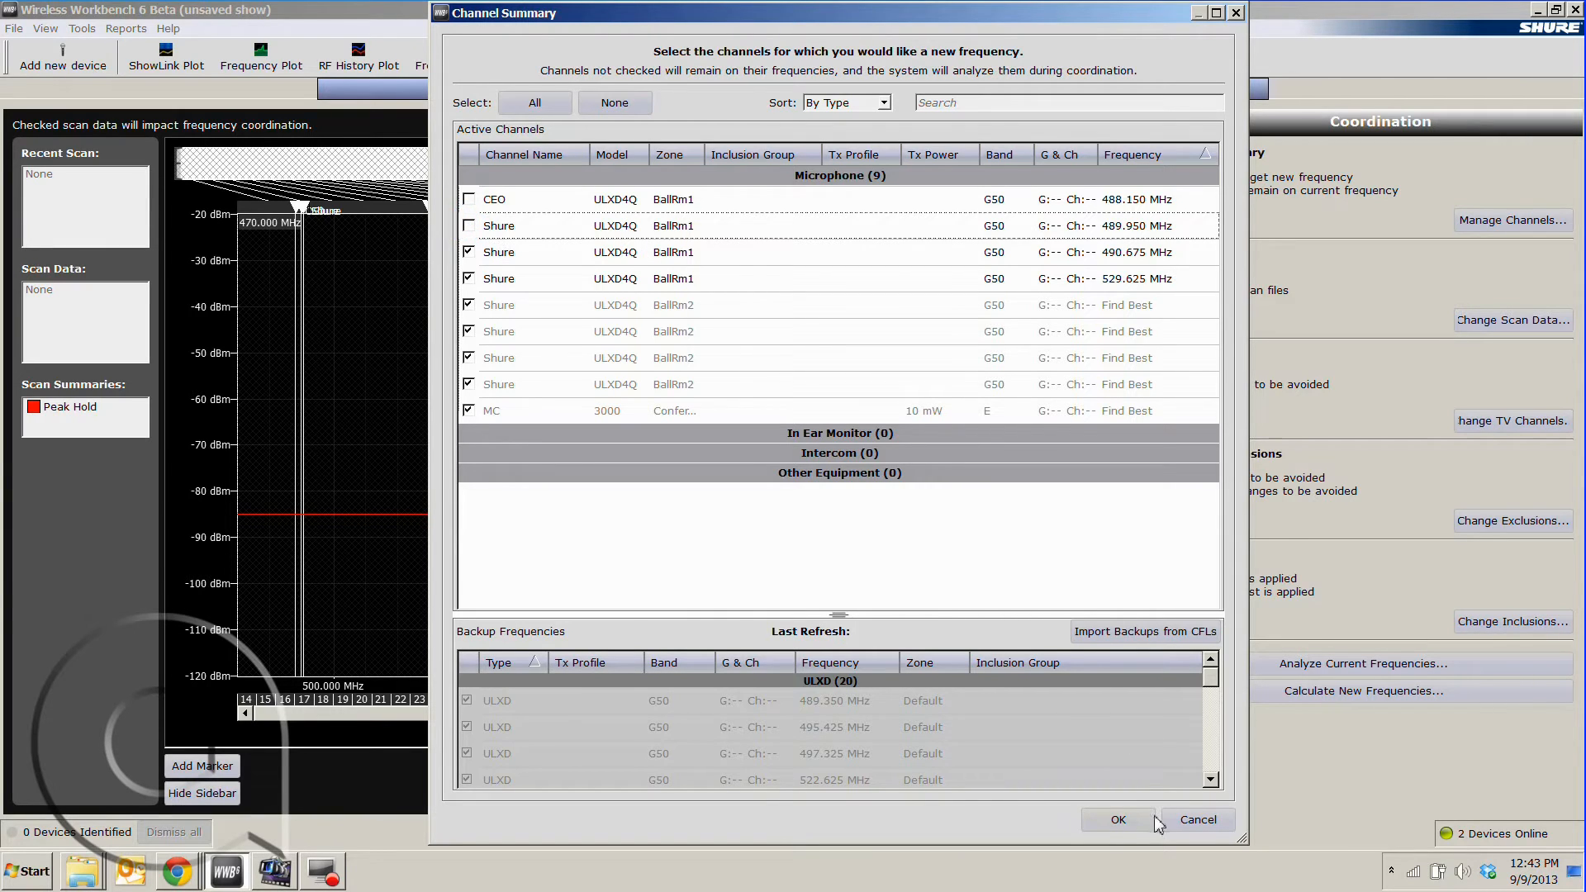
{"action": "left_click", "coordinate": [1117, 820]}
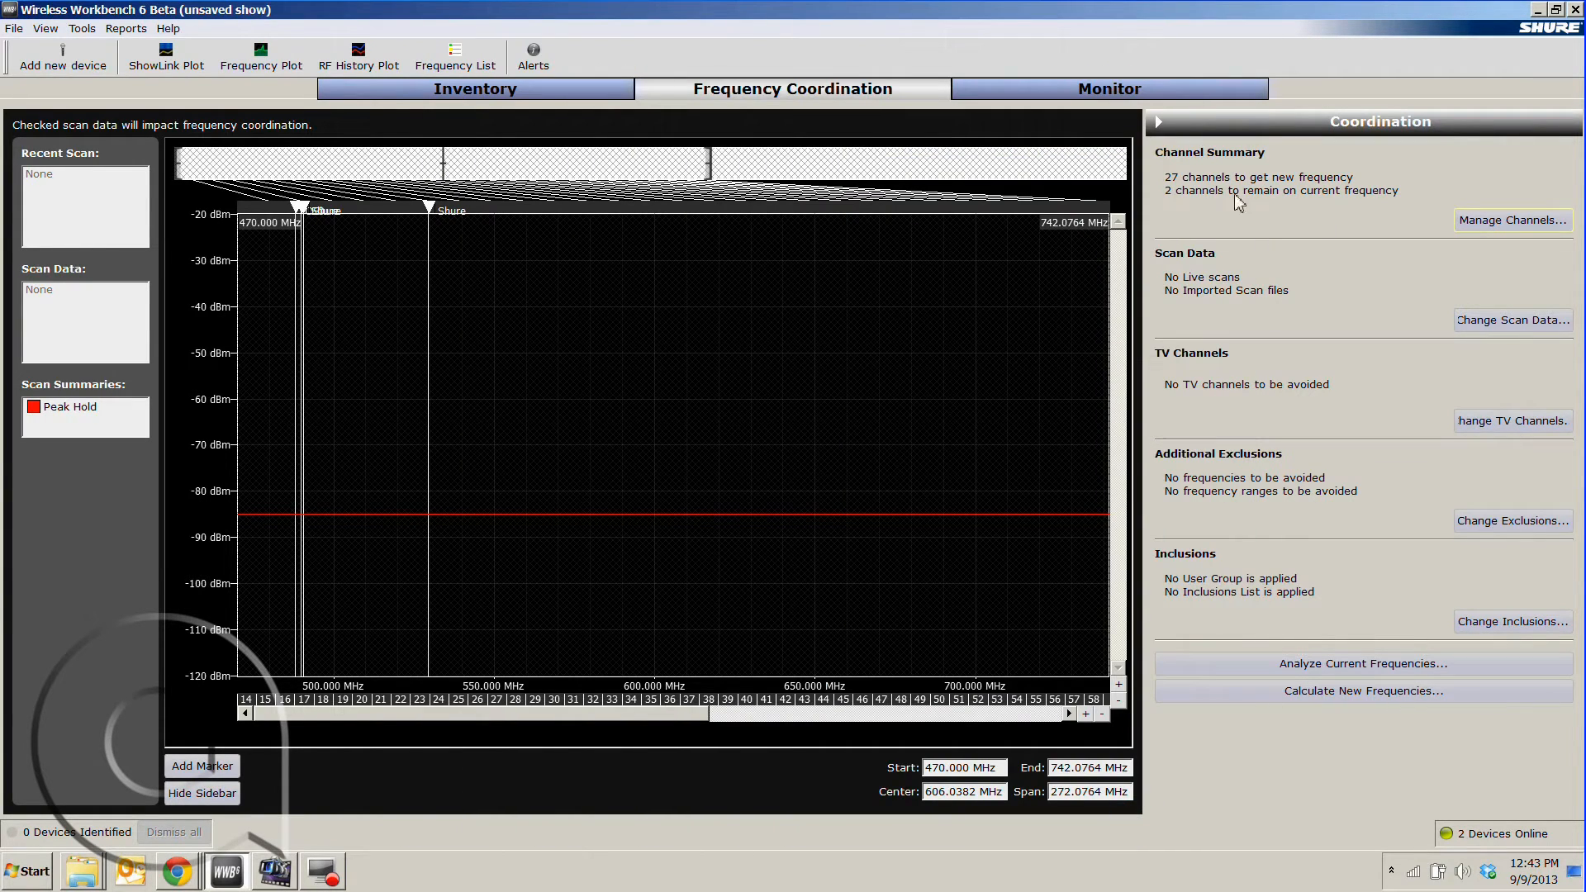
{"action": "mouse_move", "coordinate": [1287, 190]}
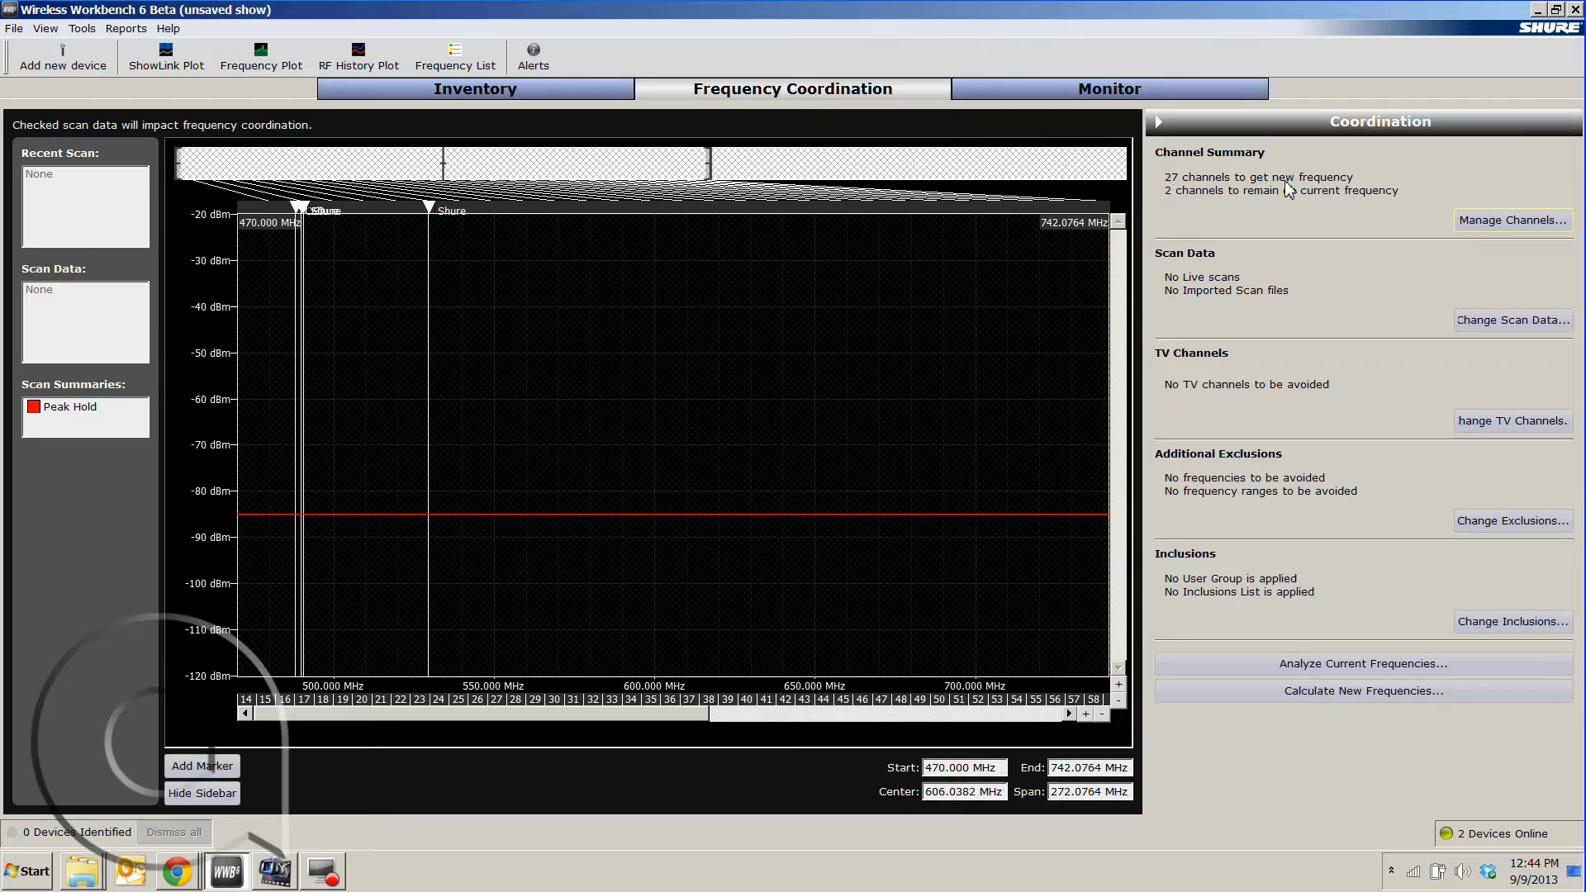
{"action": "mouse_move", "coordinate": [1328, 203]}
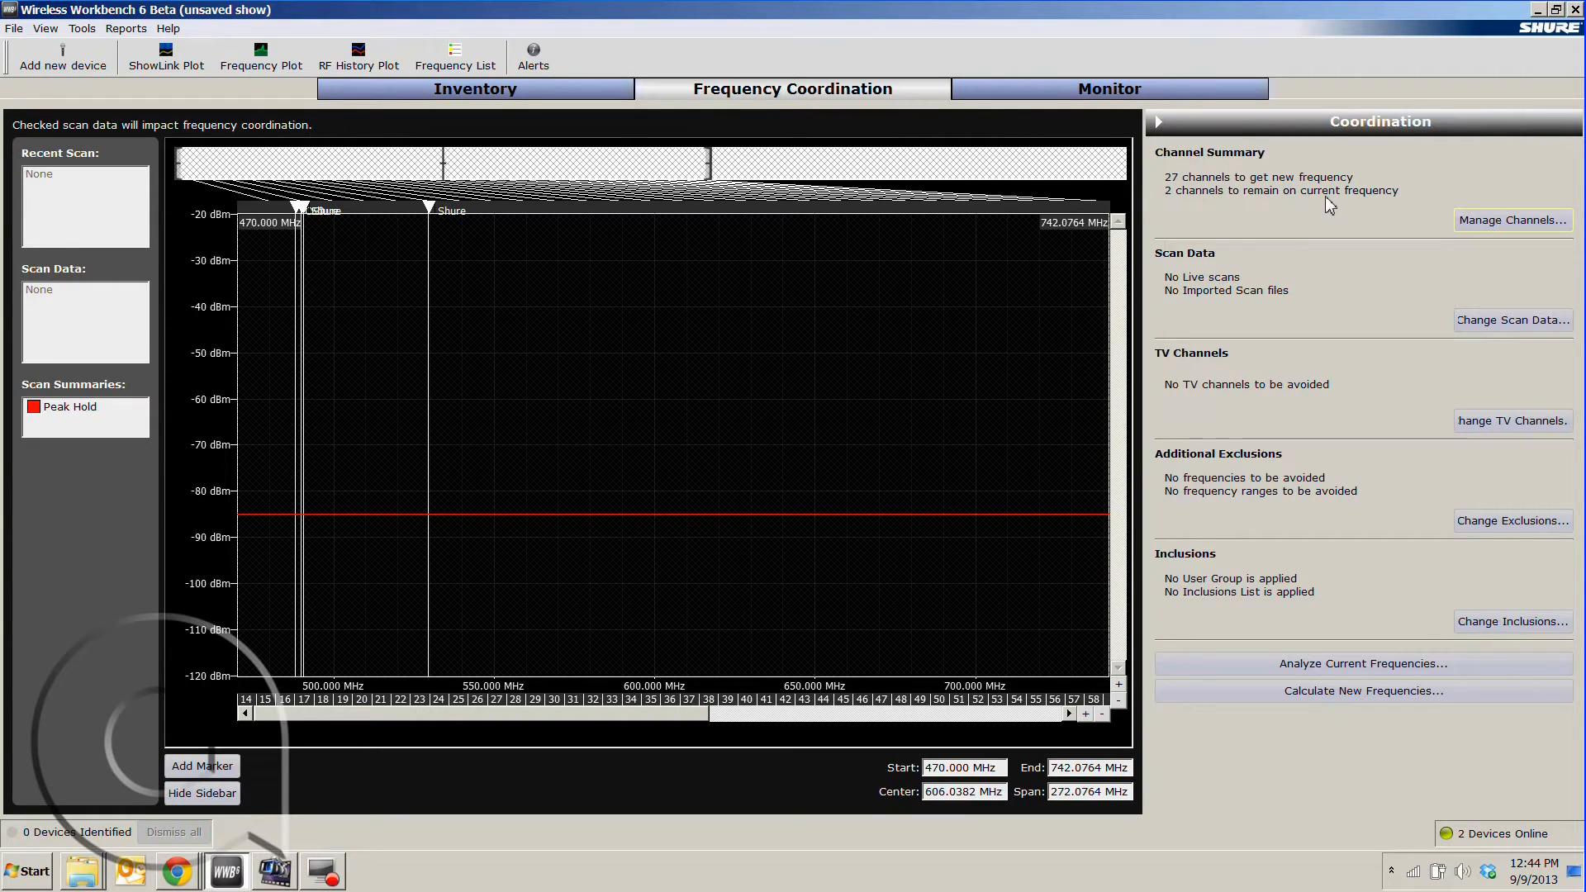
{"action": "mouse_move", "coordinate": [1233, 373]}
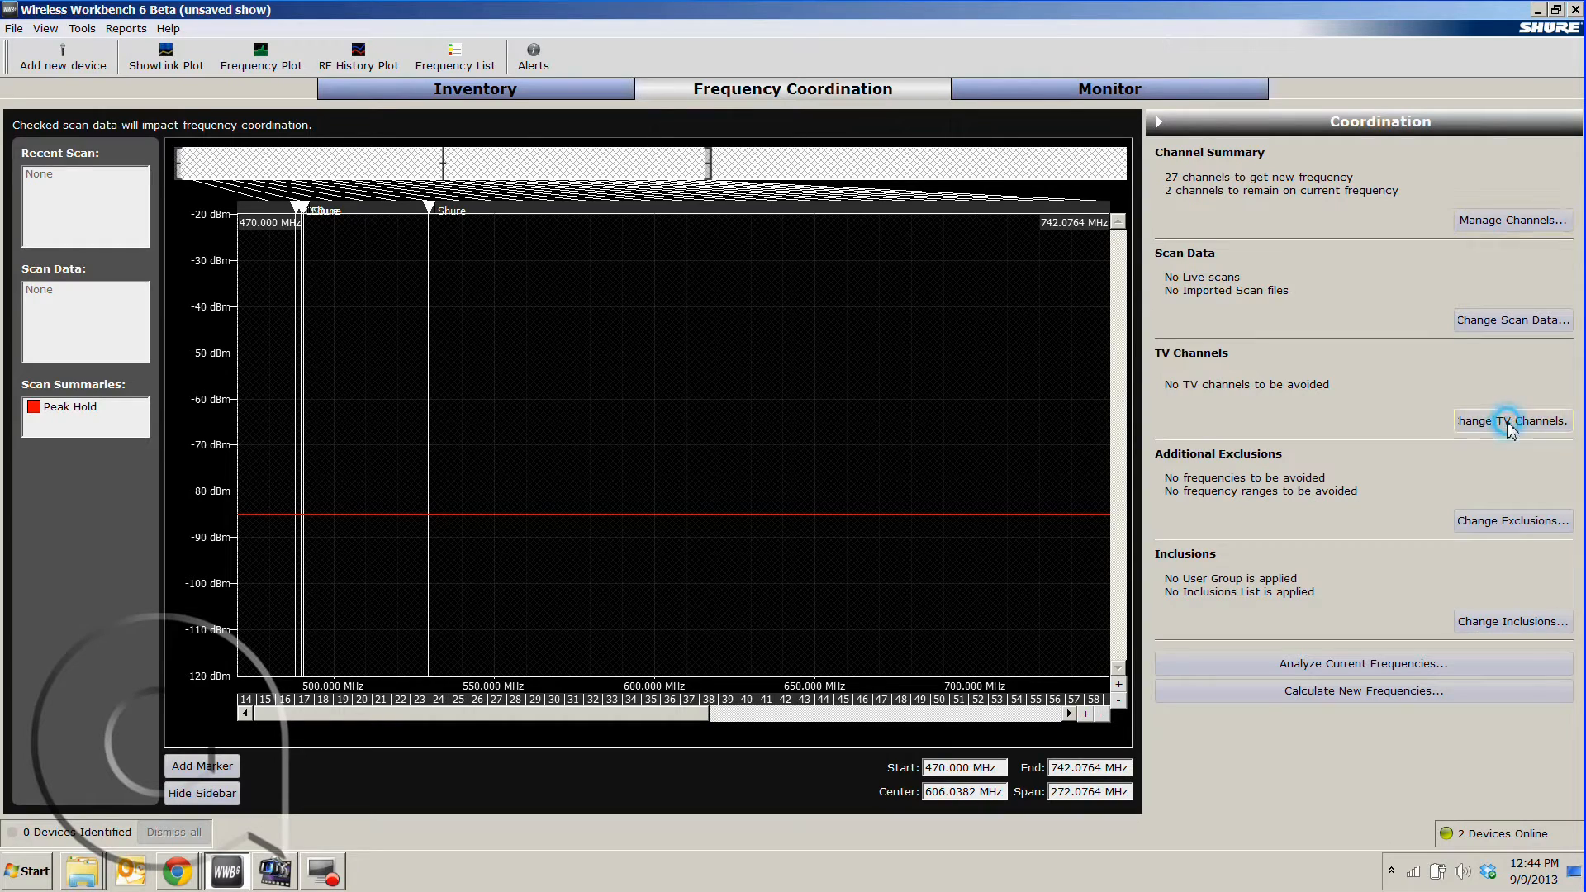
- Search TV channels near Lakemoor, Illinois and save the 18 found as exclusions
{"action": "left_click", "coordinate": [1511, 419]}
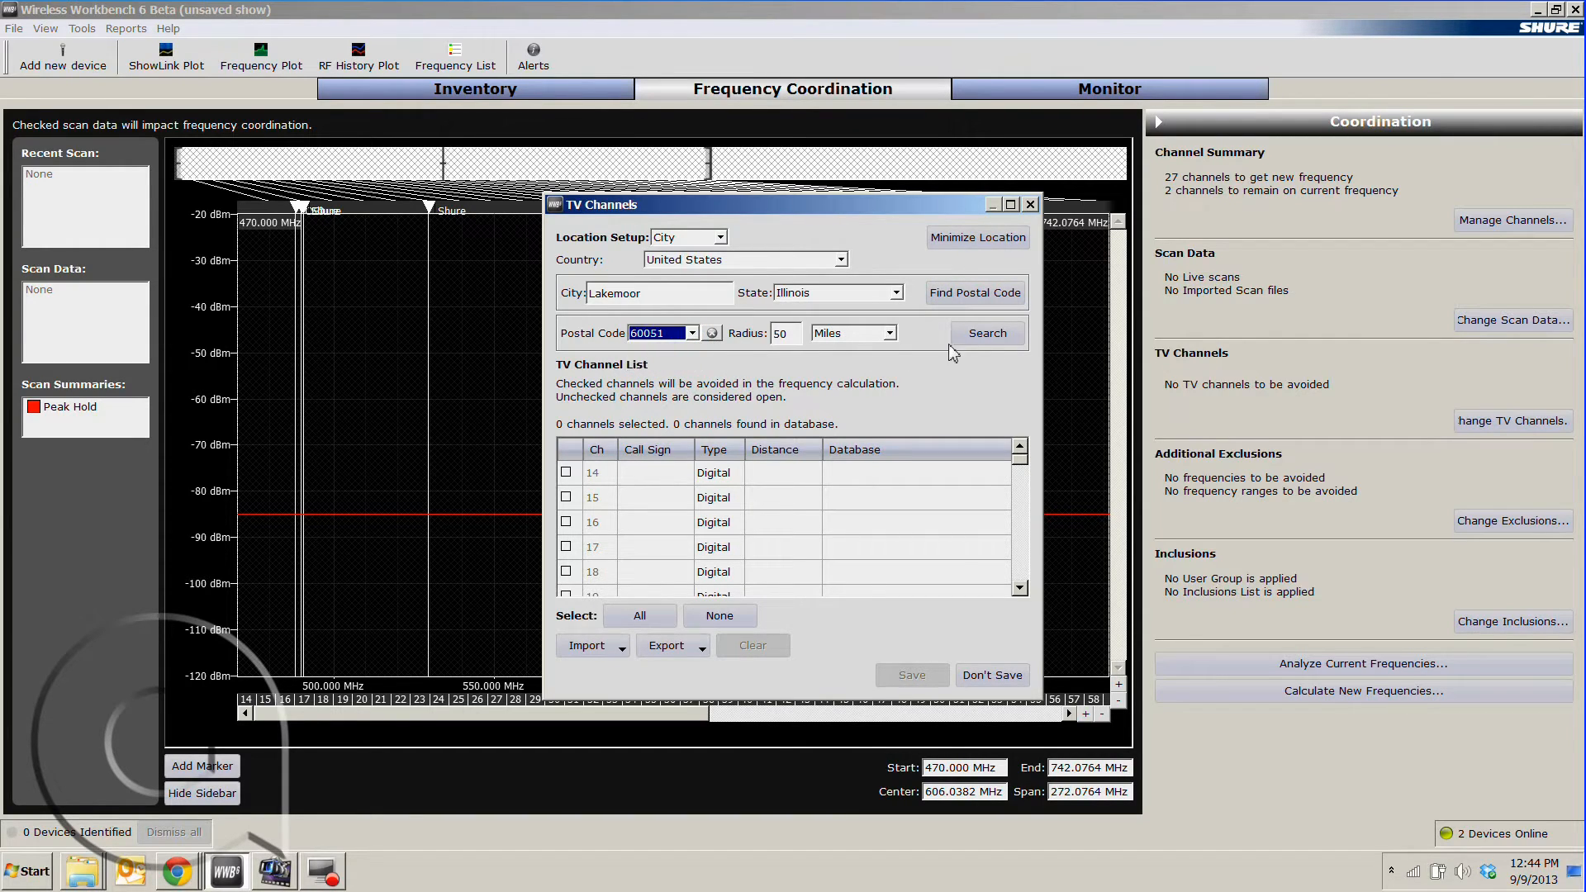
{"action": "left_click", "coordinate": [985, 332]}
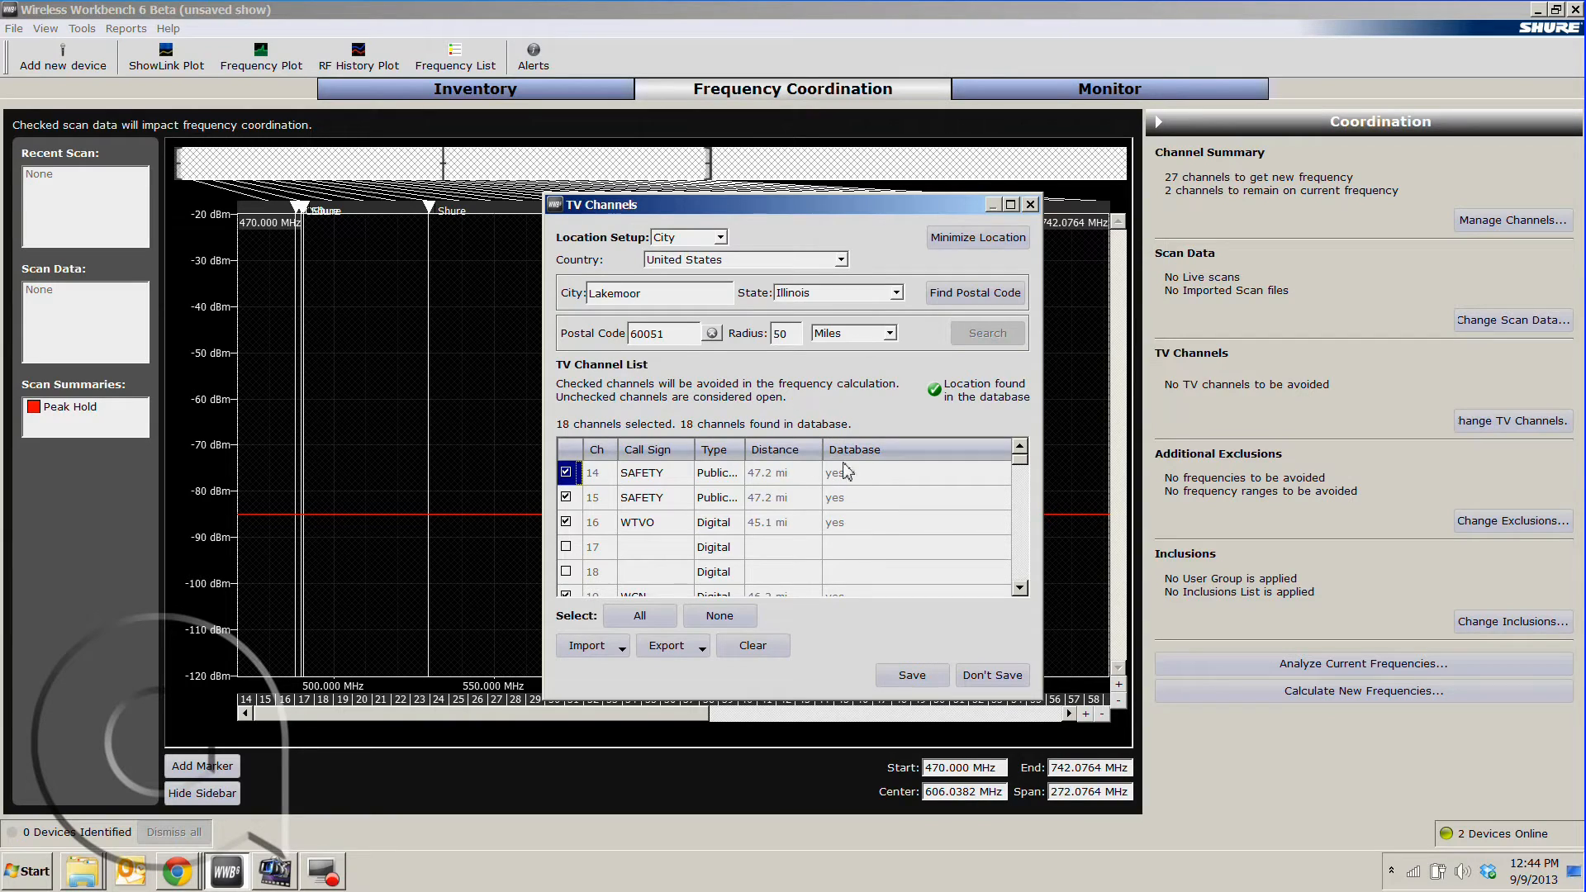
{"action": "mouse_move", "coordinate": [1024, 555]}
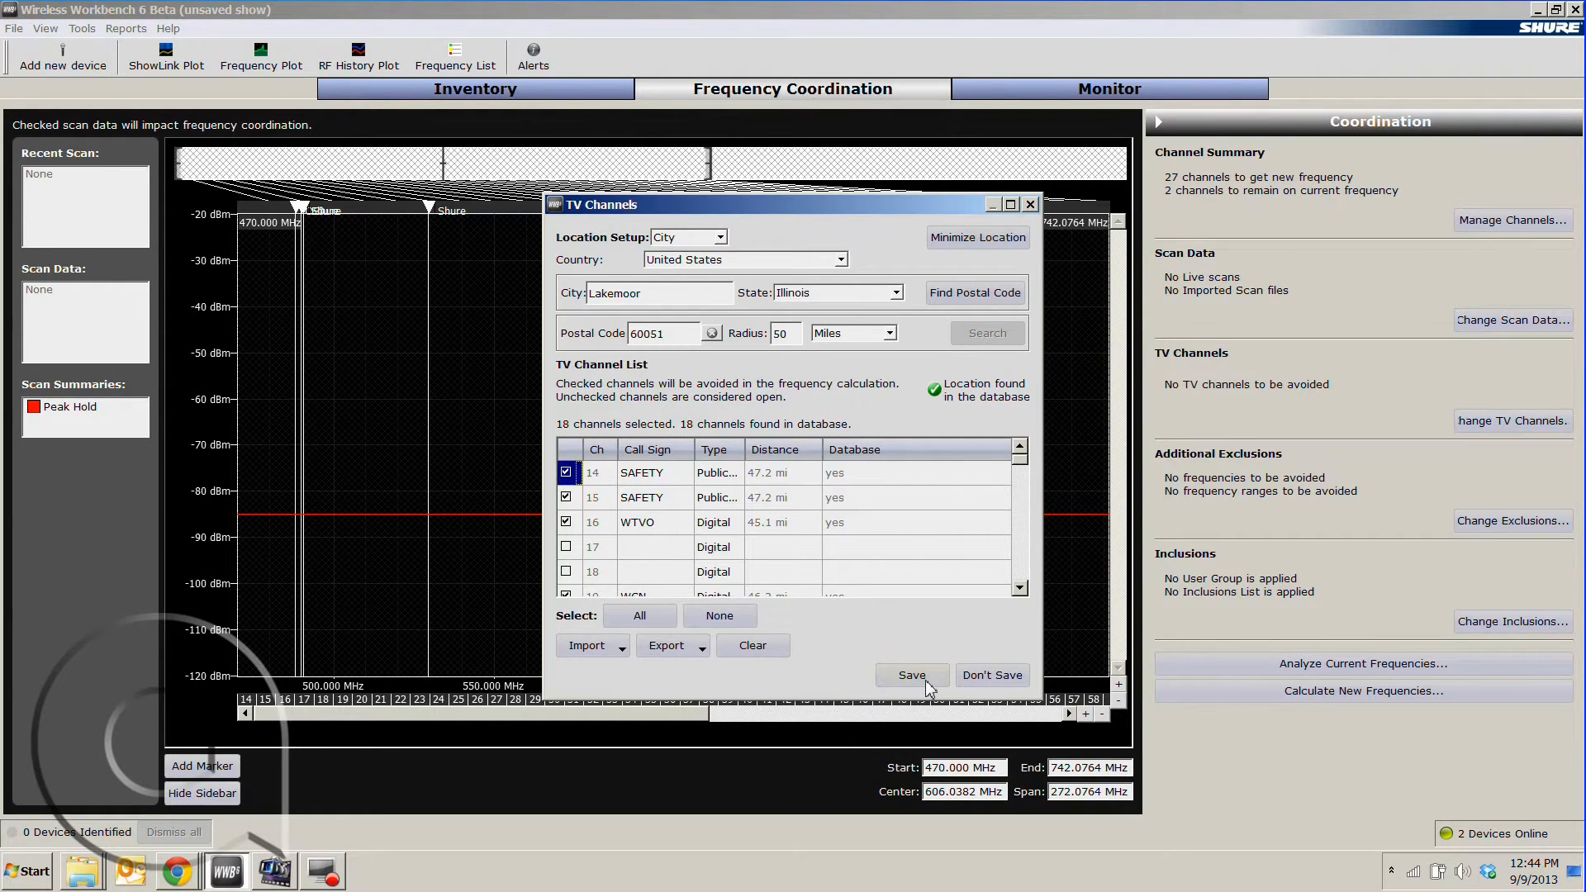
{"action": "left_click", "coordinate": [909, 674]}
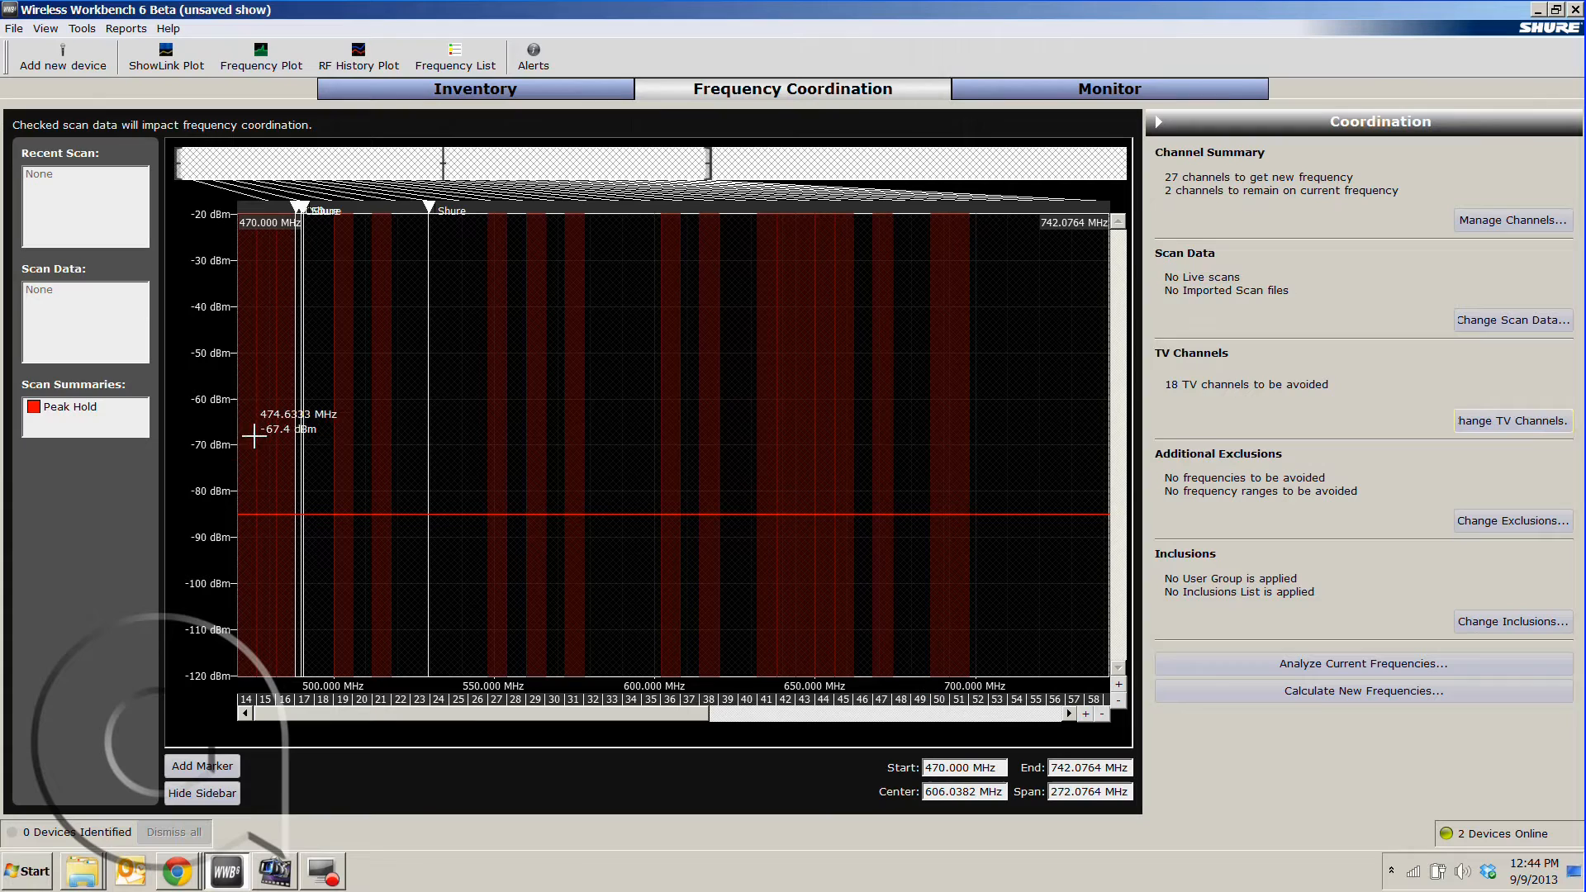
{"action": "mouse_move", "coordinate": [948, 439]}
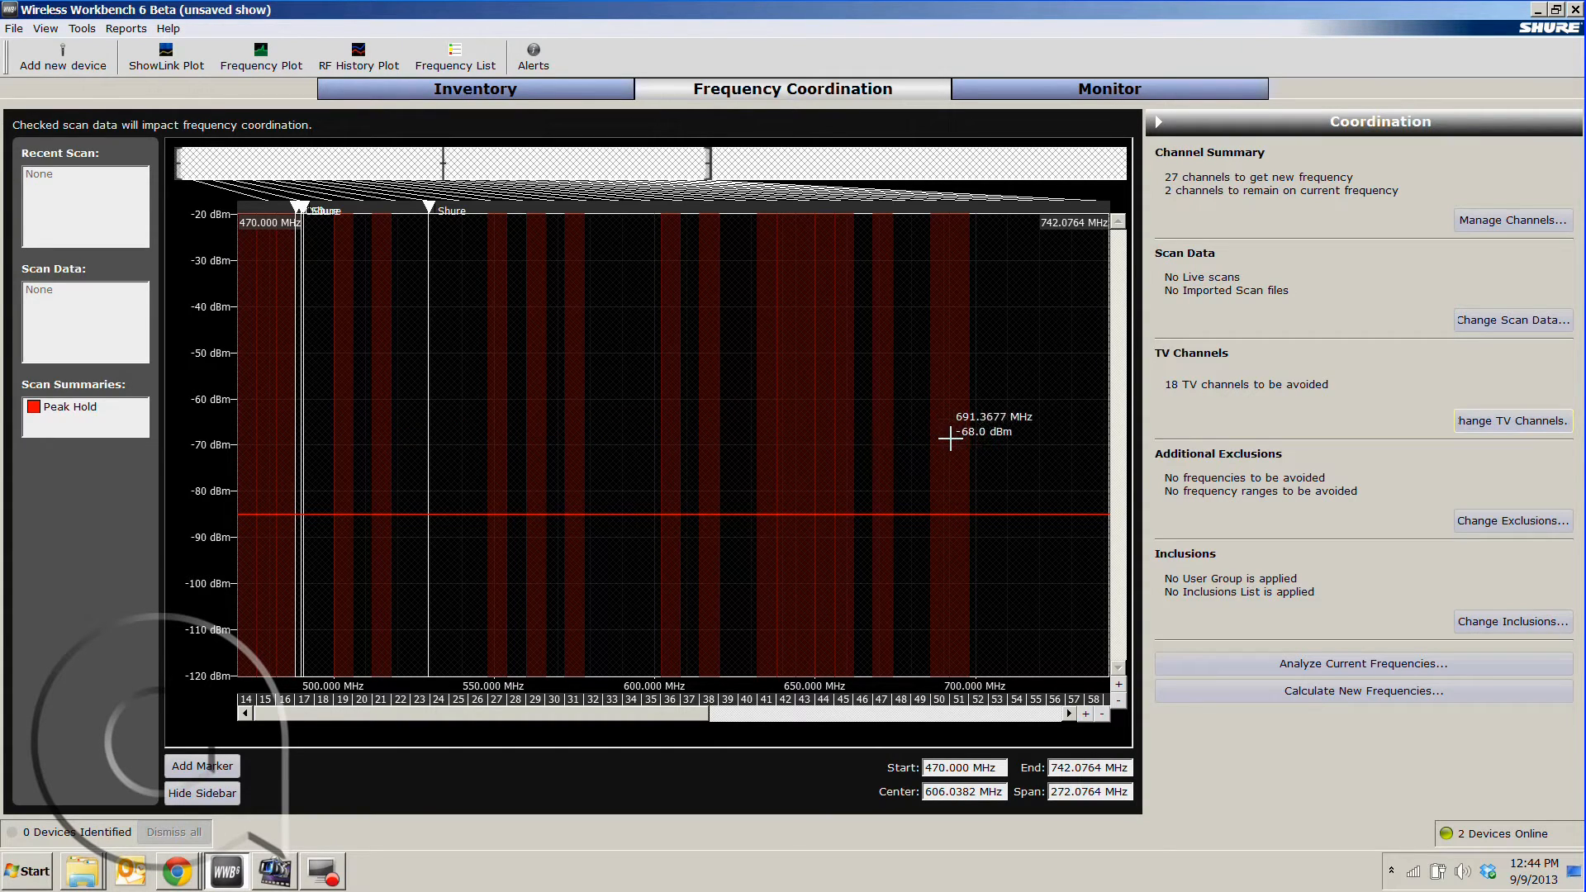
{"action": "mouse_move", "coordinate": [576, 436]}
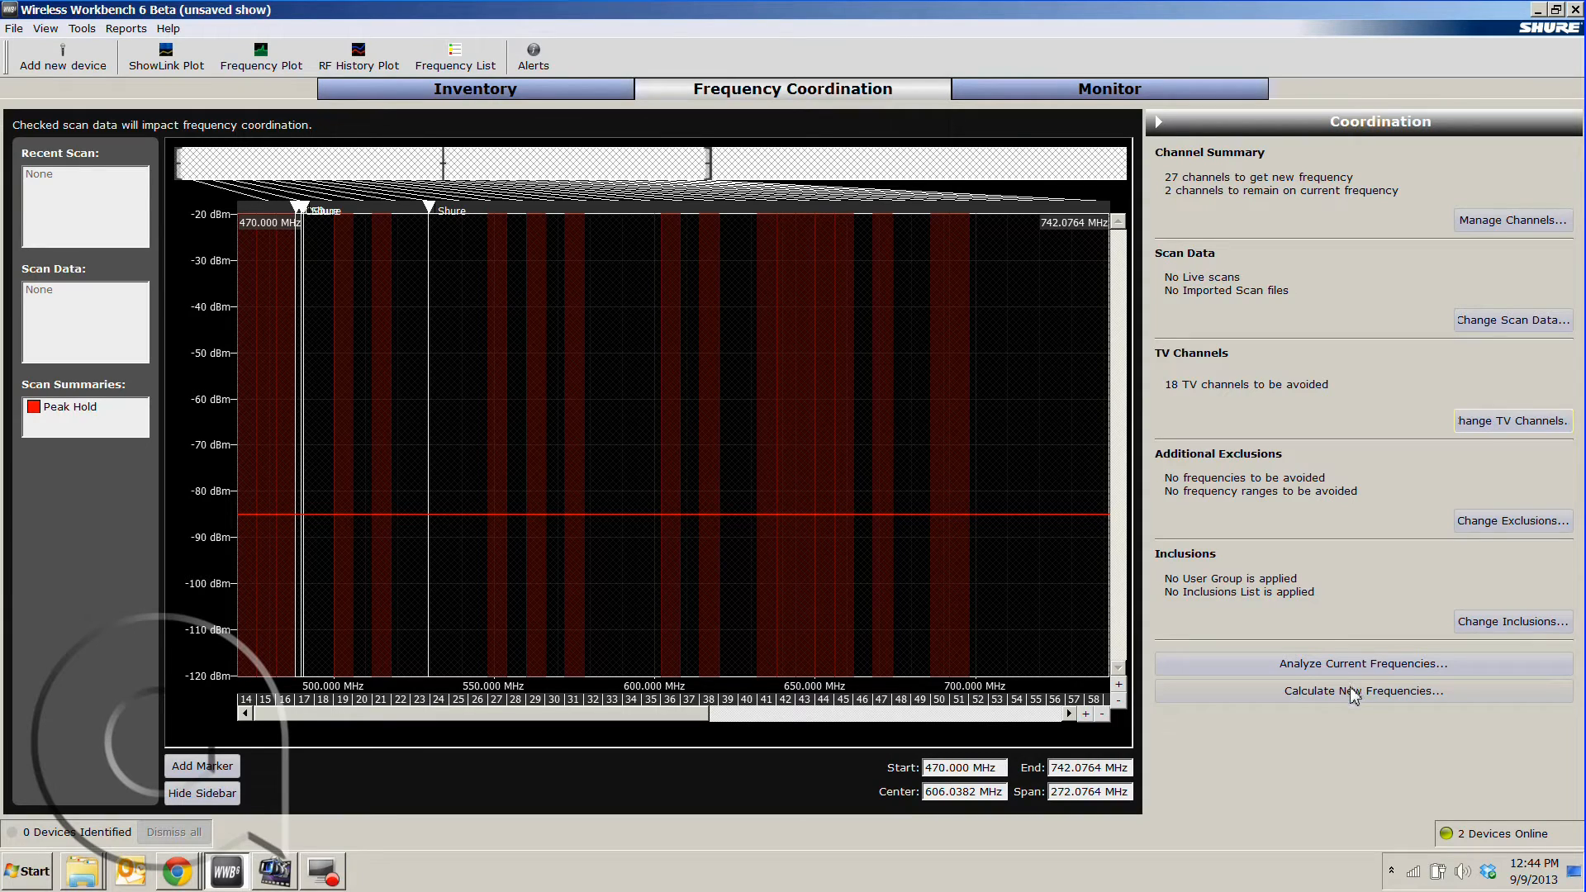
- Calculate new frequencies, finding all 7 primary and 20 backup frequencies
{"action": "left_click", "coordinate": [1359, 690]}
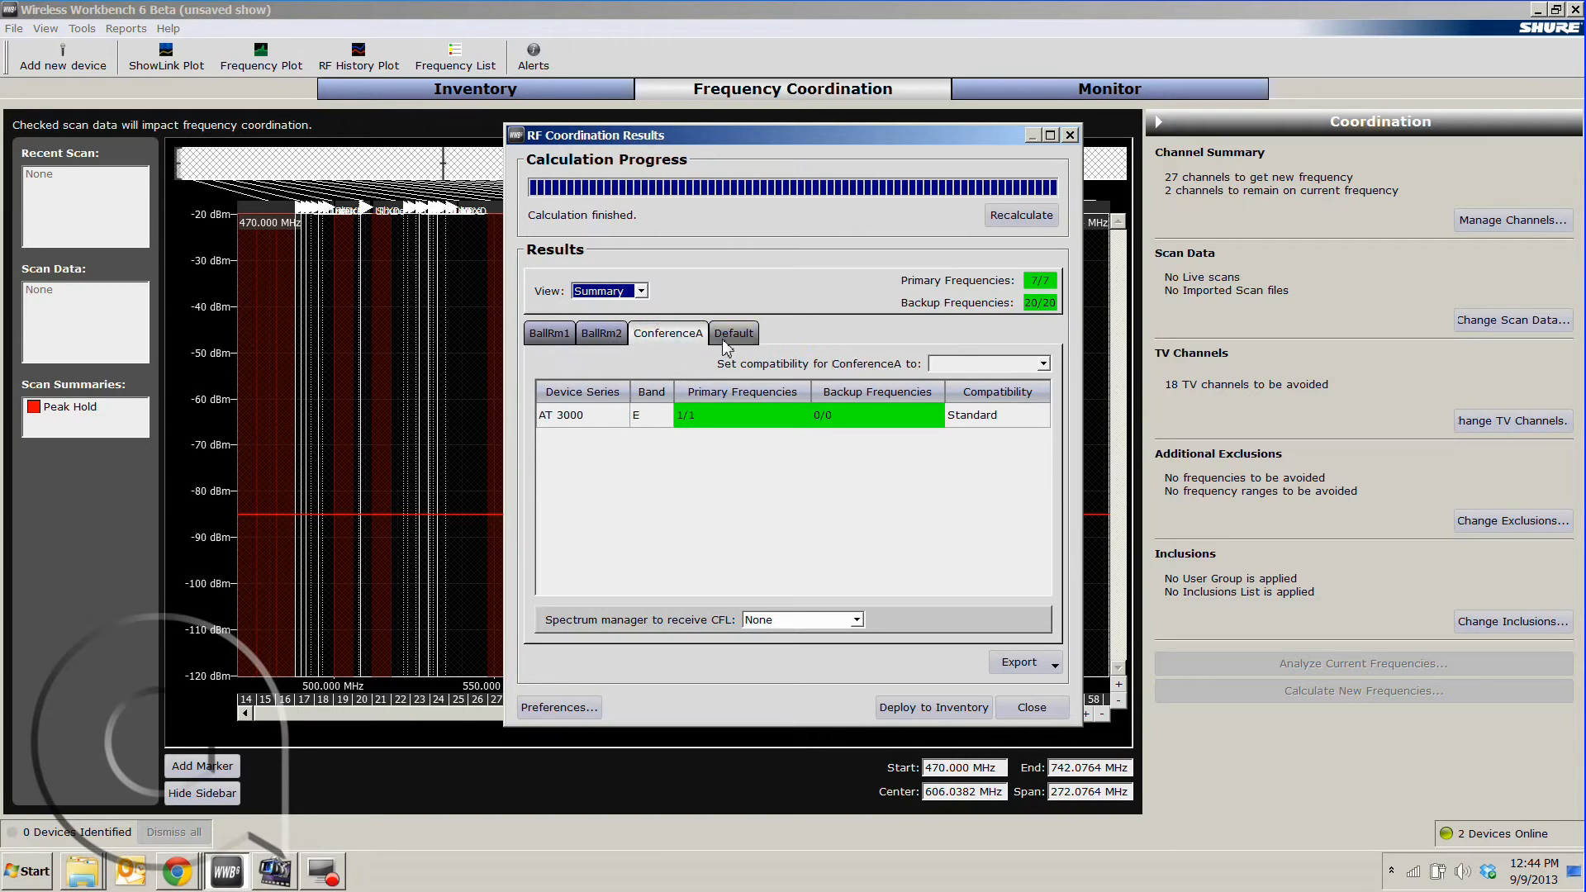
- Review the Default zone results, deploy the frequencies to inventory, acknowledge success and close the results
{"action": "left_click", "coordinate": [732, 332]}
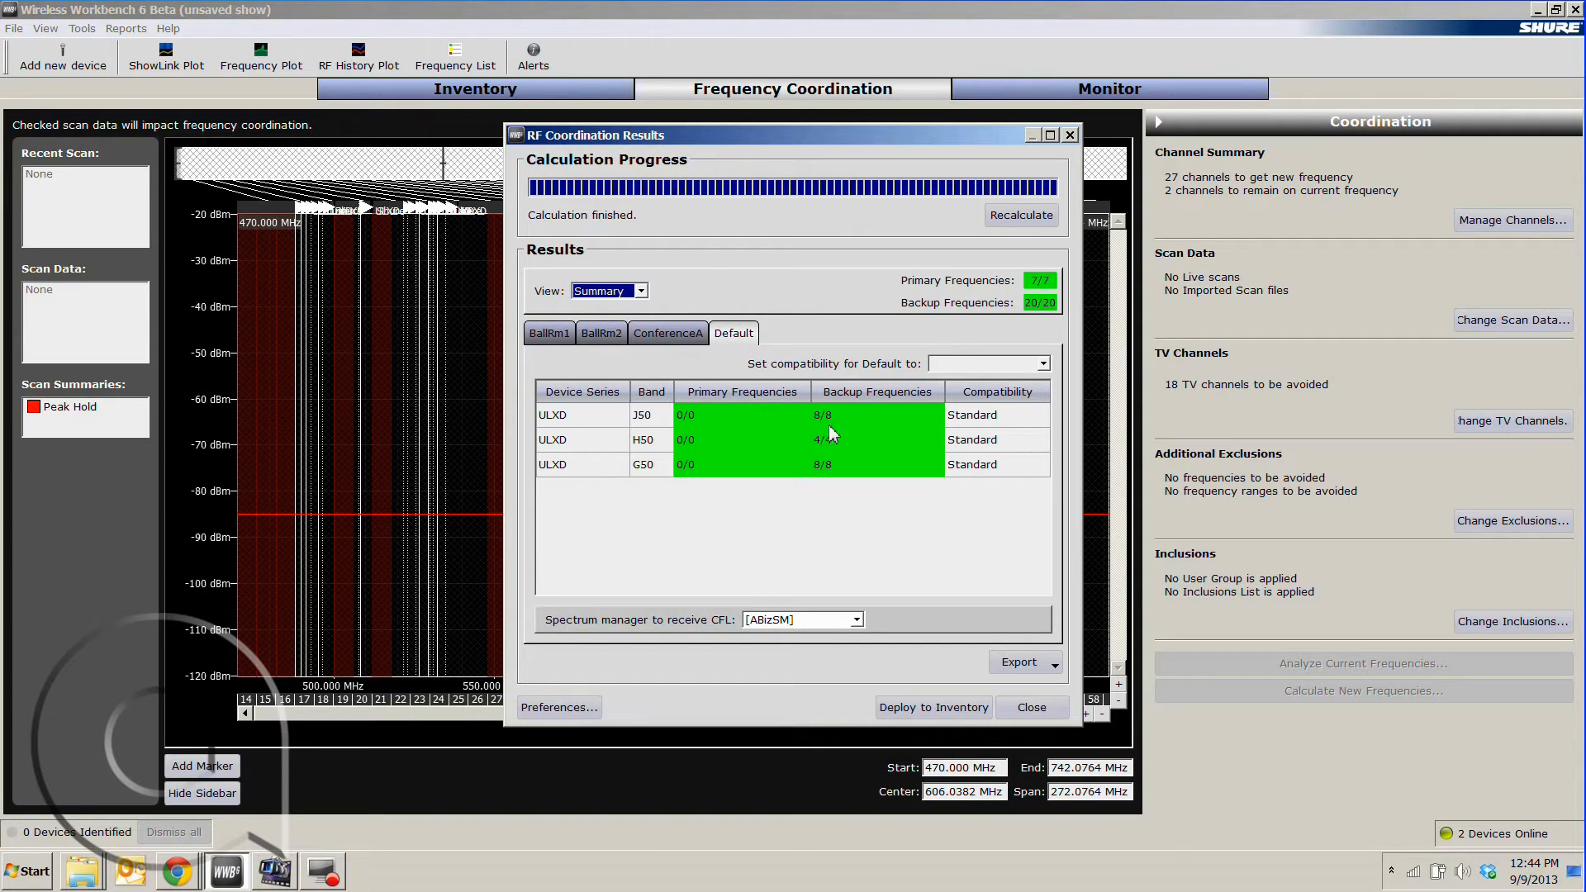
{"action": "left_click", "coordinate": [548, 332]}
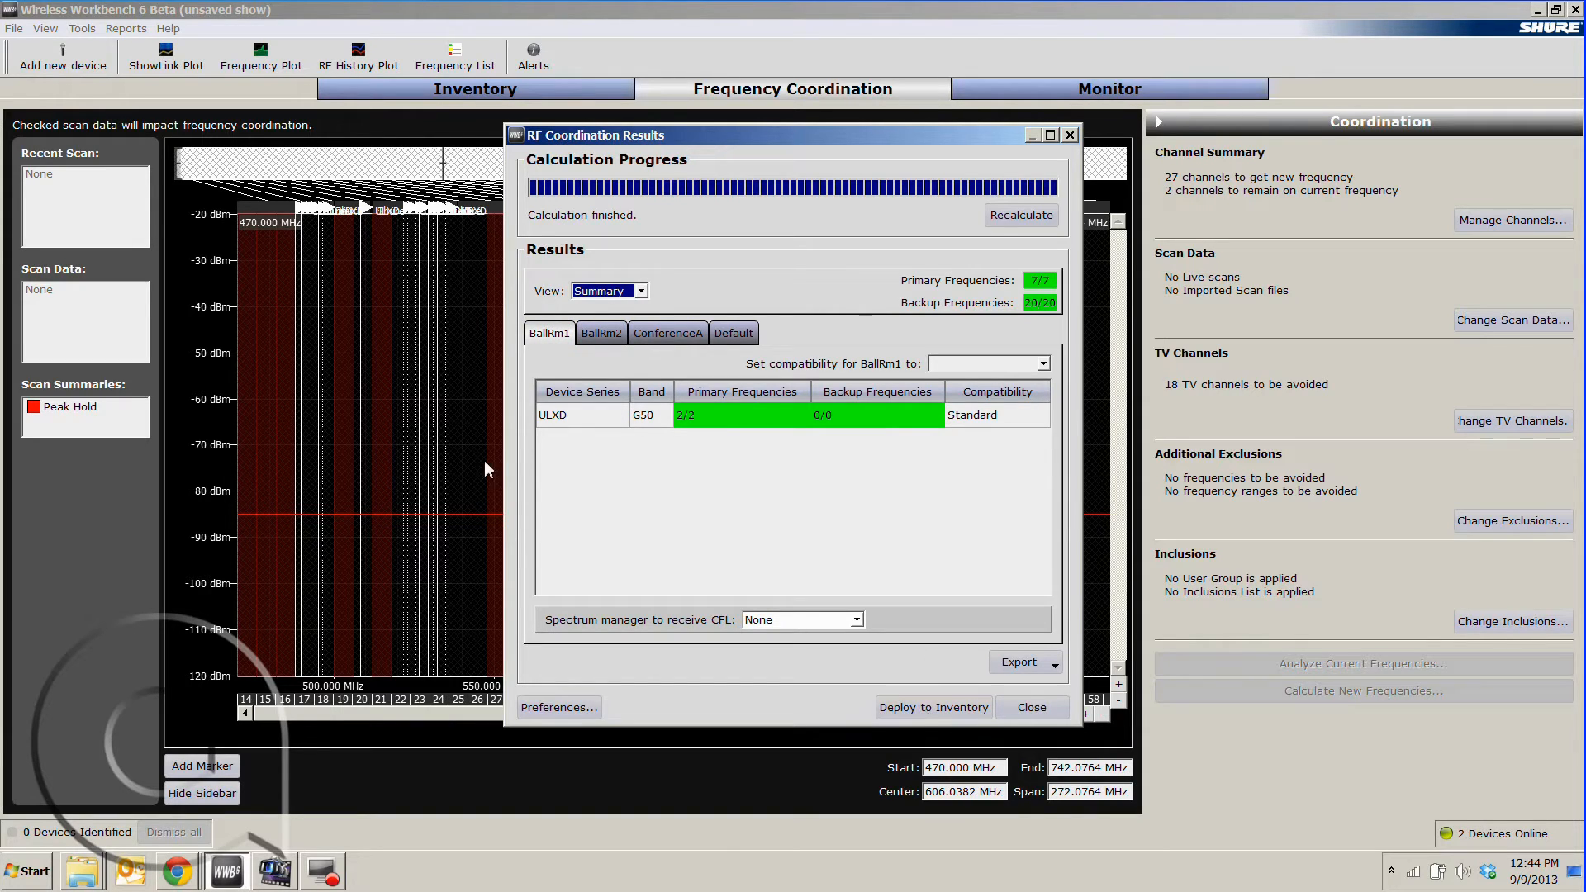
{"action": "mouse_move", "coordinate": [932, 707]}
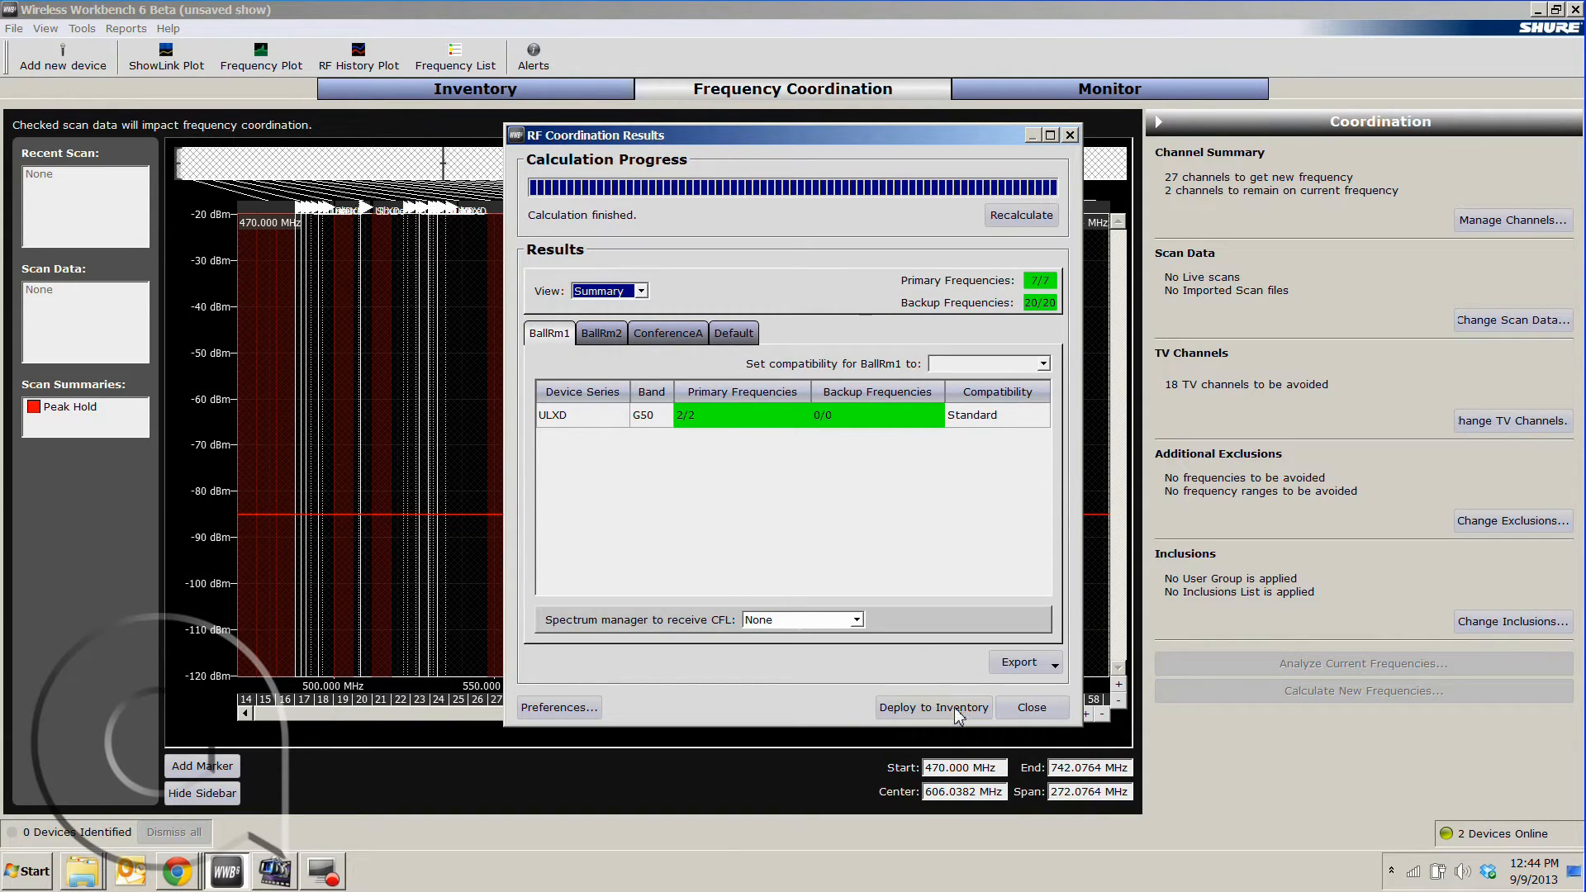
{"action": "left_click", "coordinate": [931, 707]}
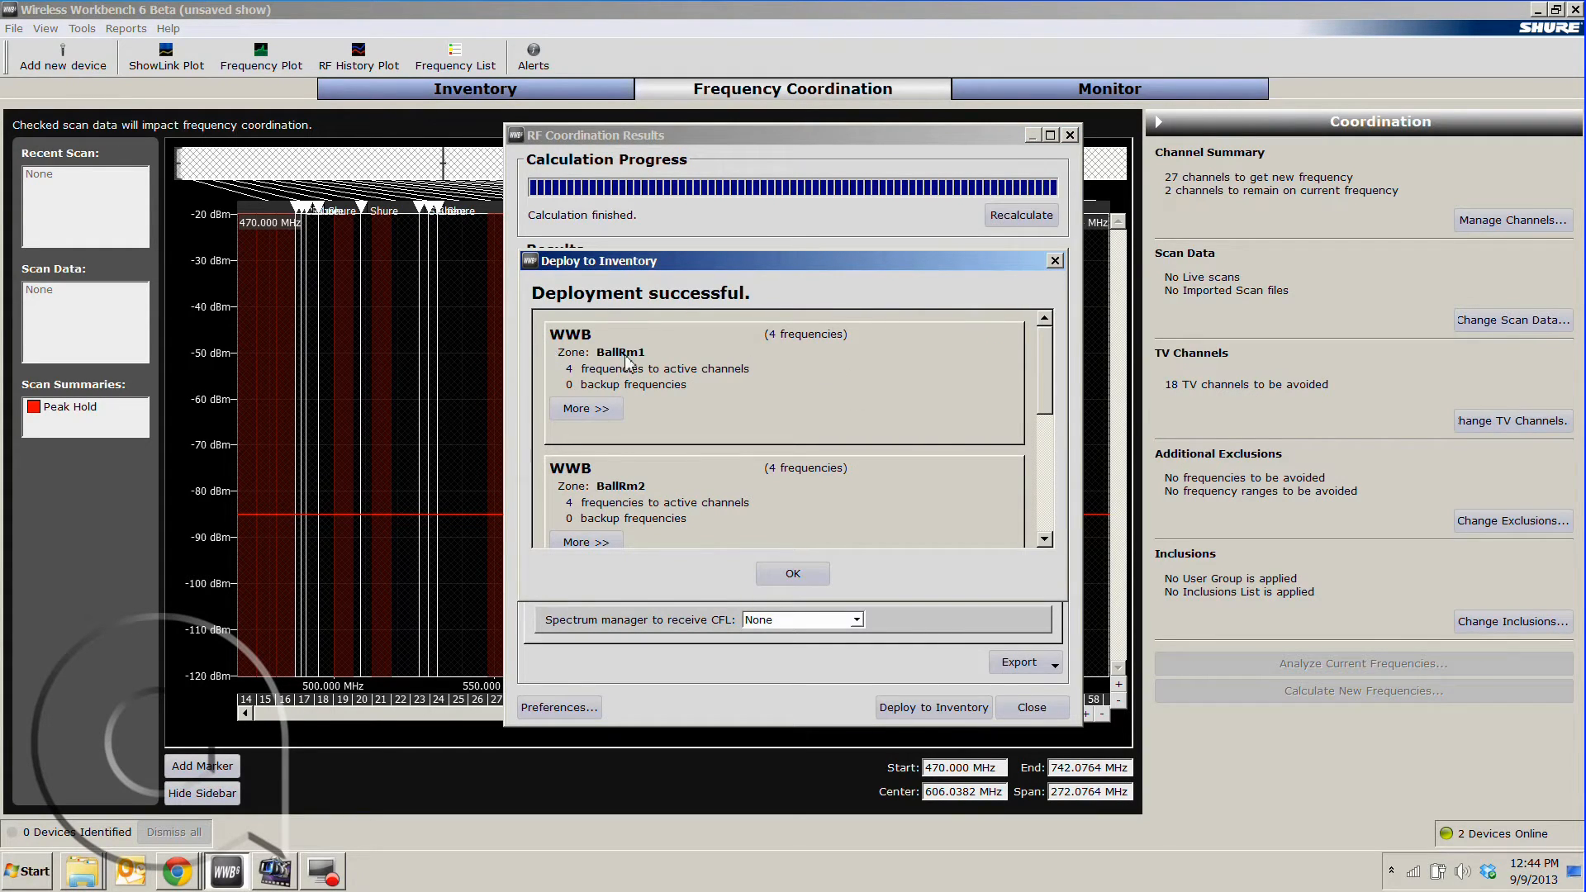
{"action": "left_click", "coordinate": [791, 573]}
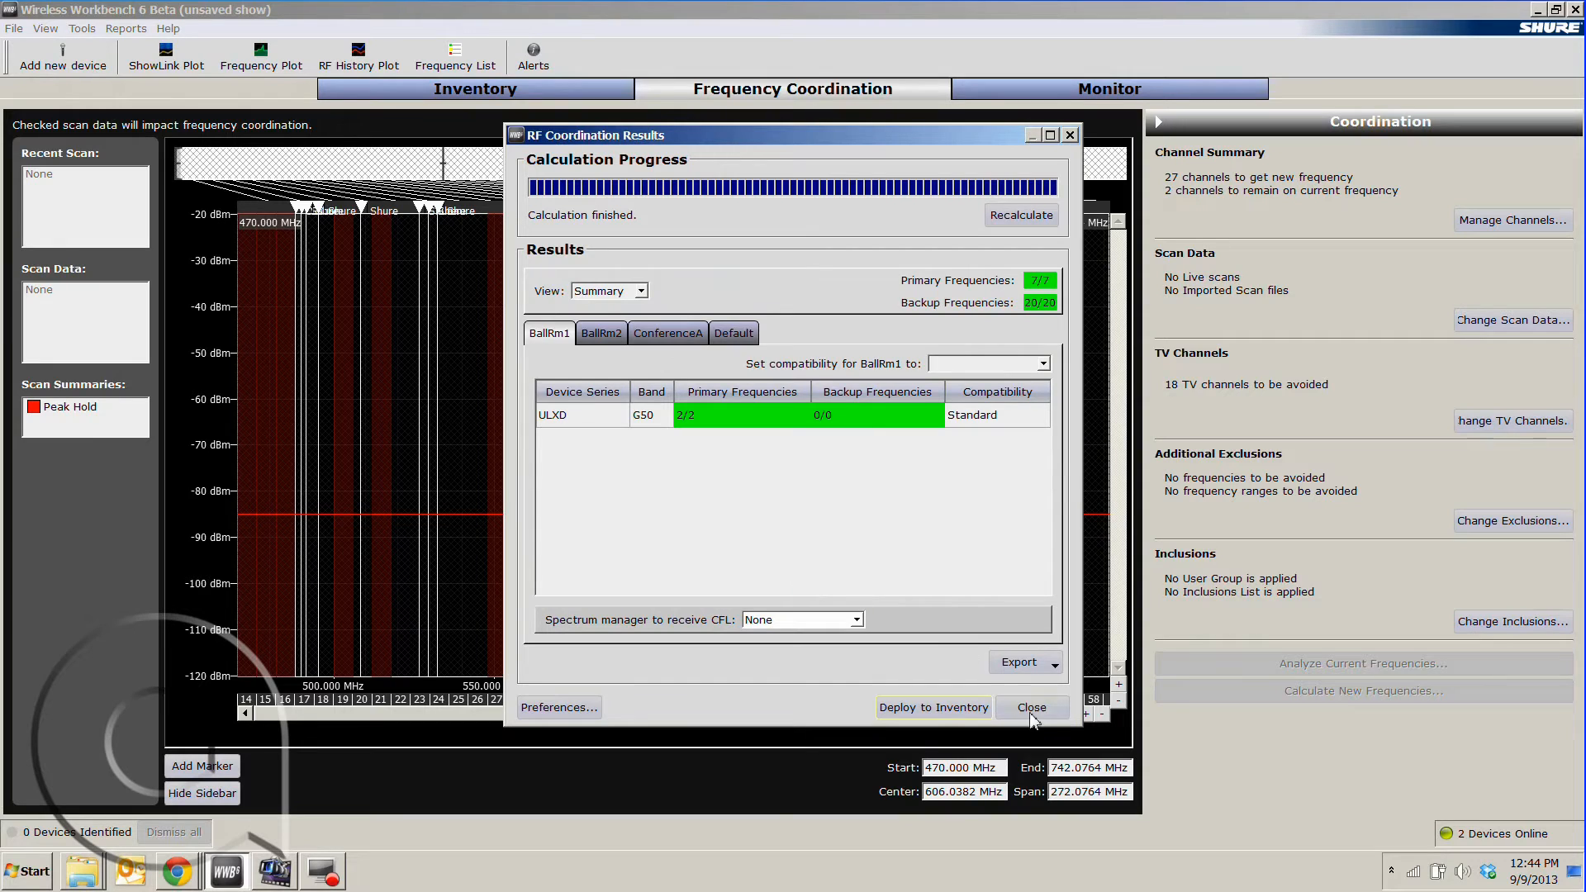
{"action": "left_click", "coordinate": [1031, 707]}
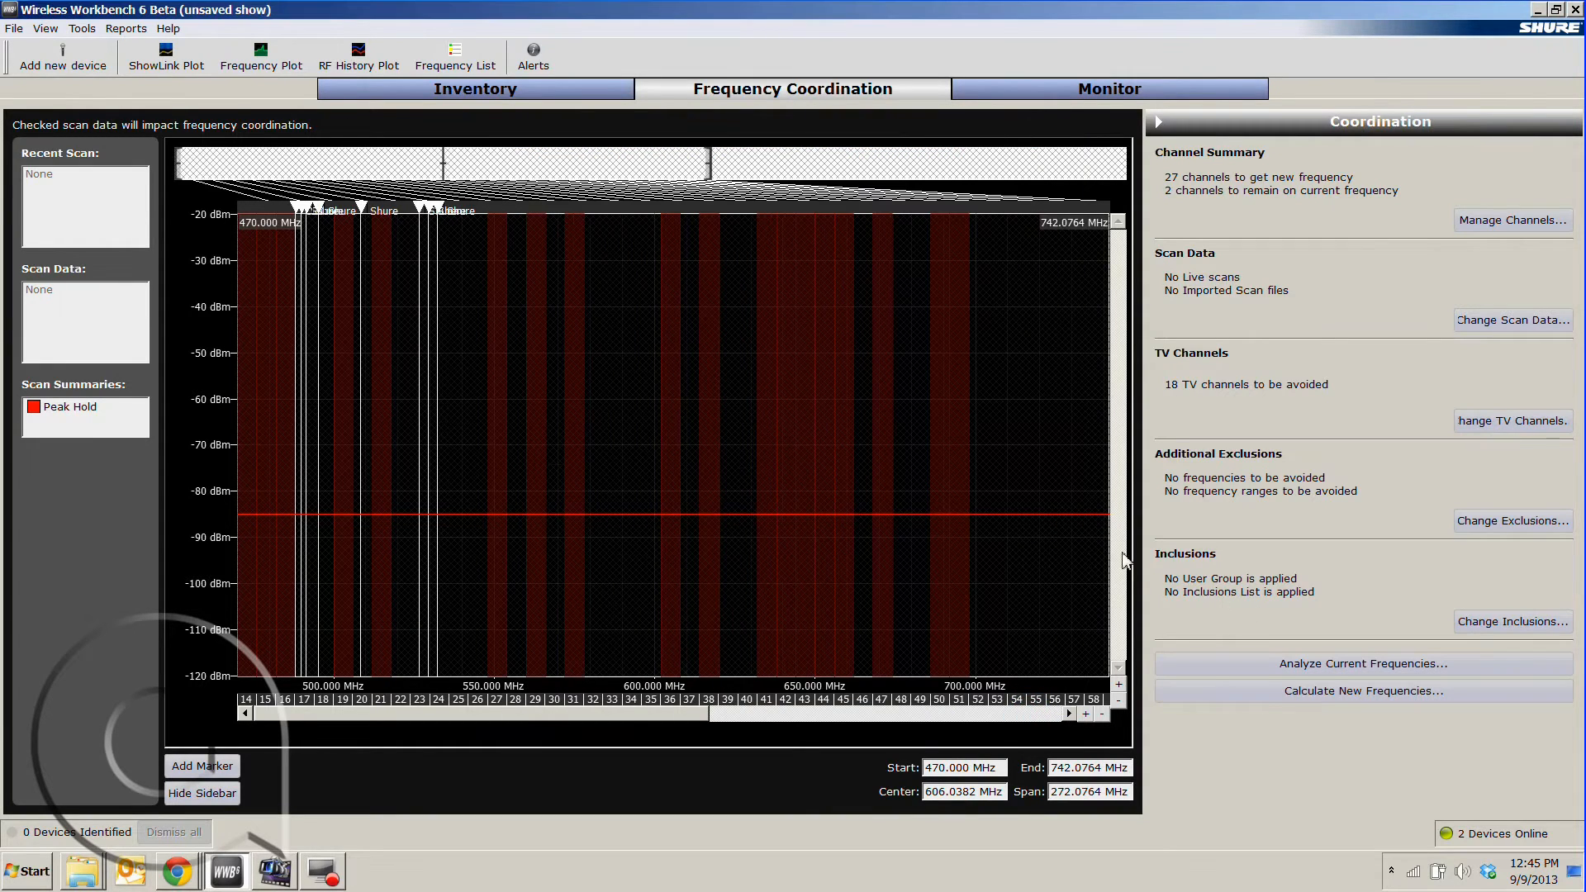
- Switch to the Inventory tab listing the deployed frequencies per zone
{"action": "left_click", "coordinate": [474, 87]}
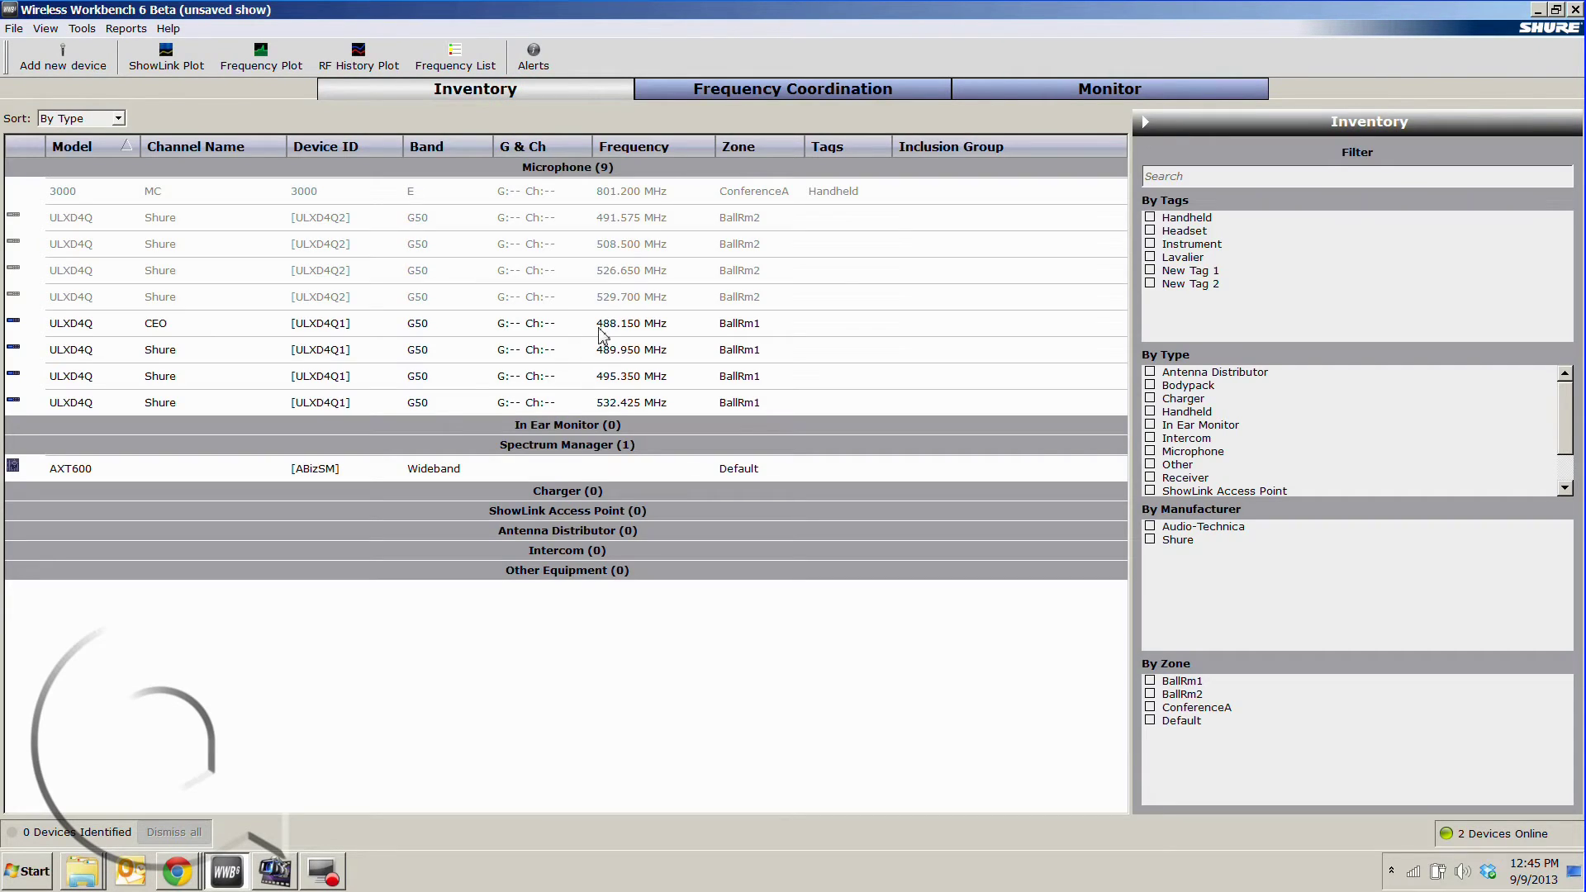
{"action": "mouse_move", "coordinate": [639, 413]}
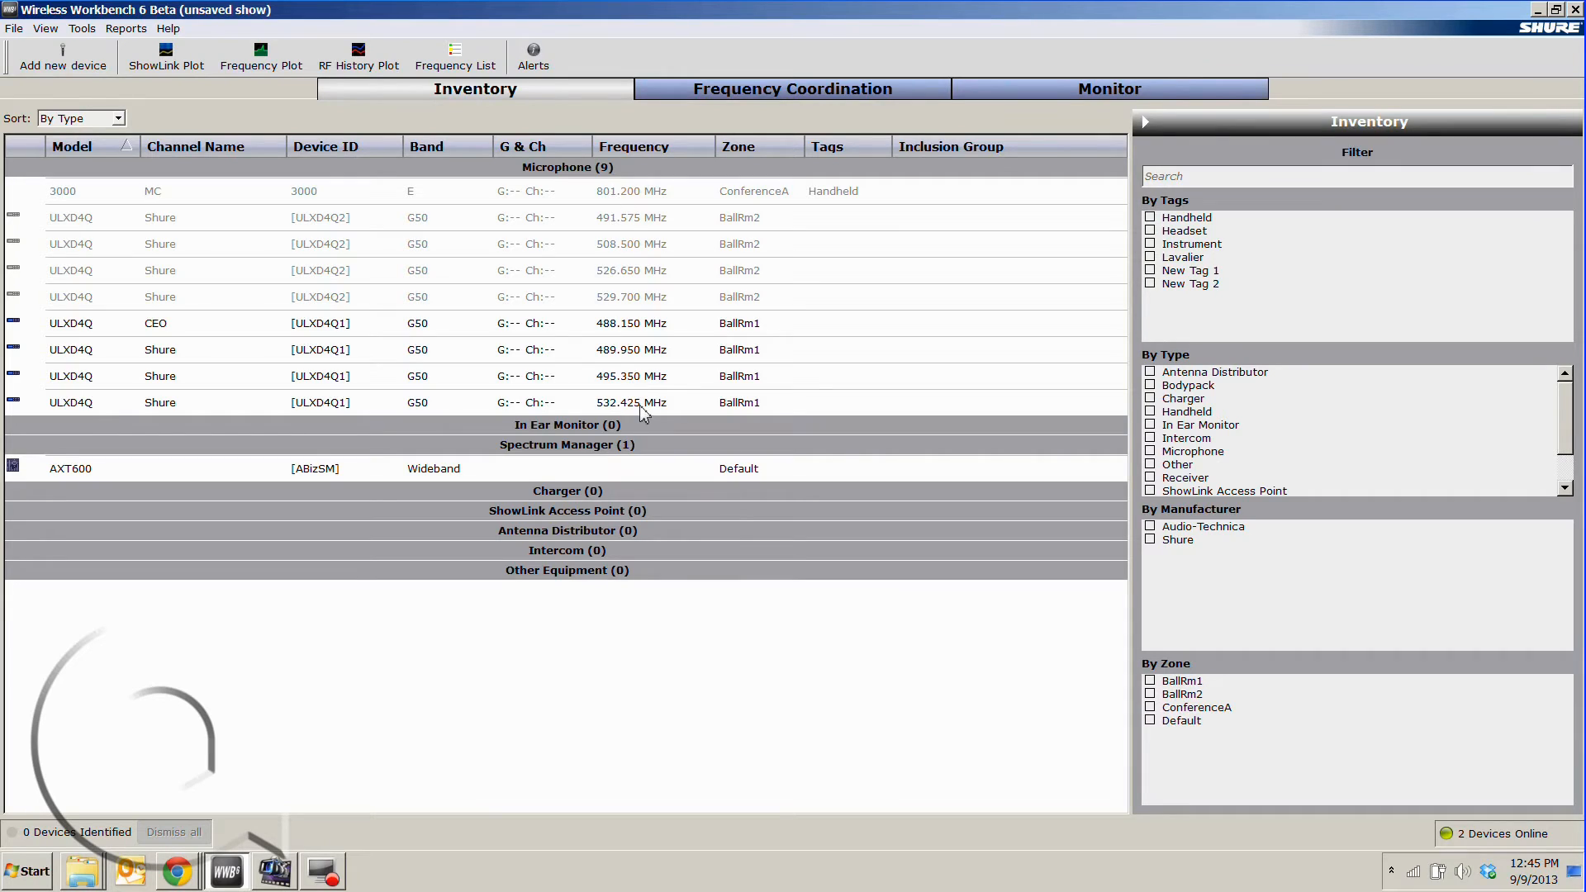
{"action": "mouse_move", "coordinate": [579, 251]}
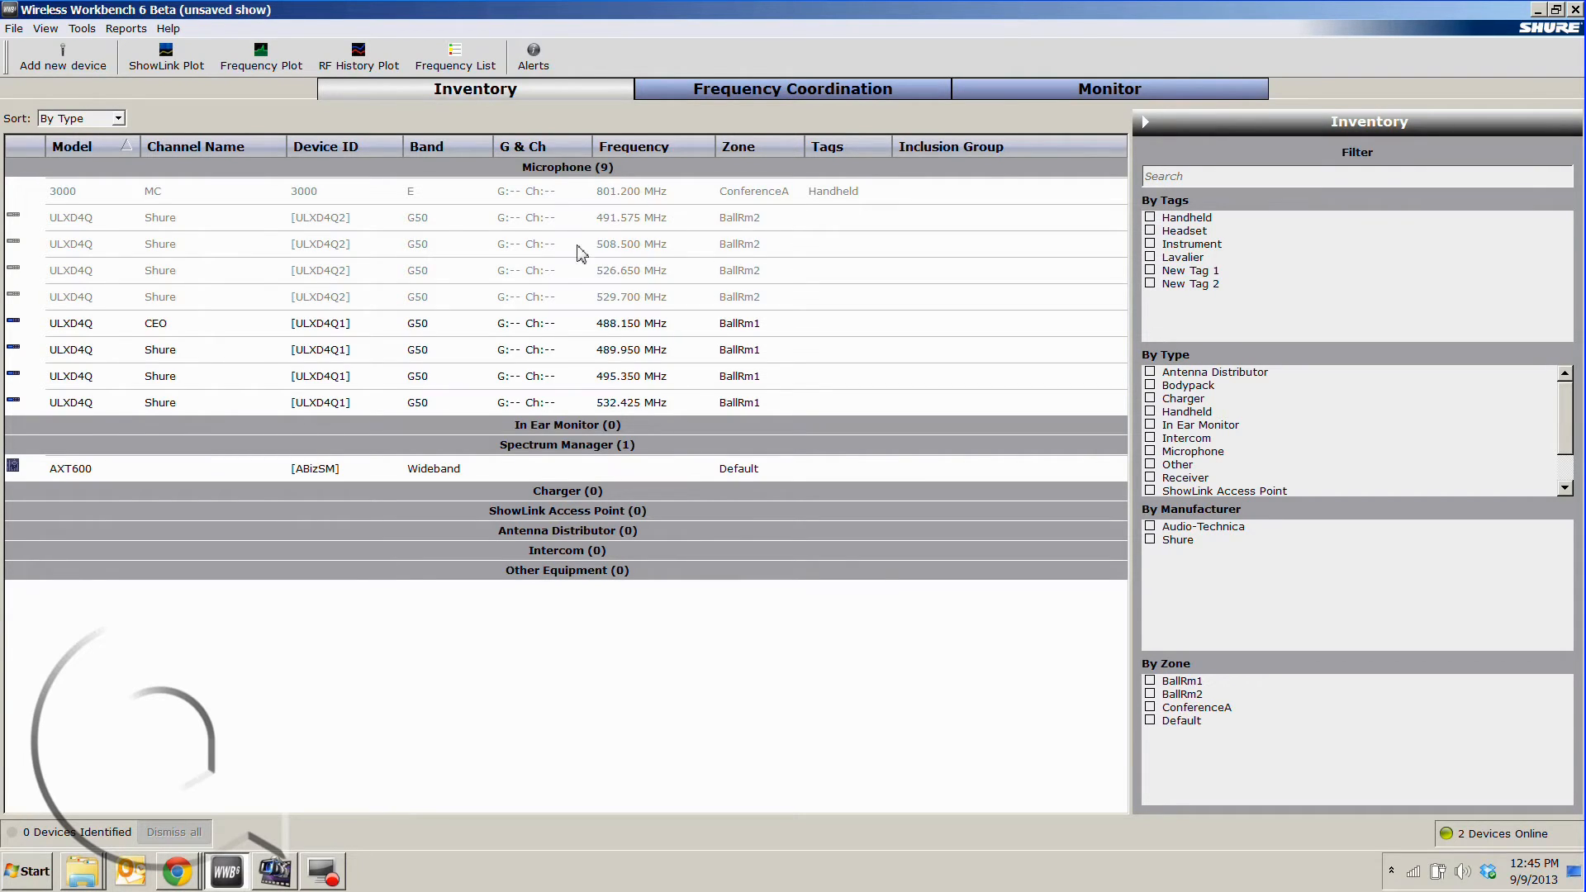
{"action": "mouse_move", "coordinate": [200, 33]}
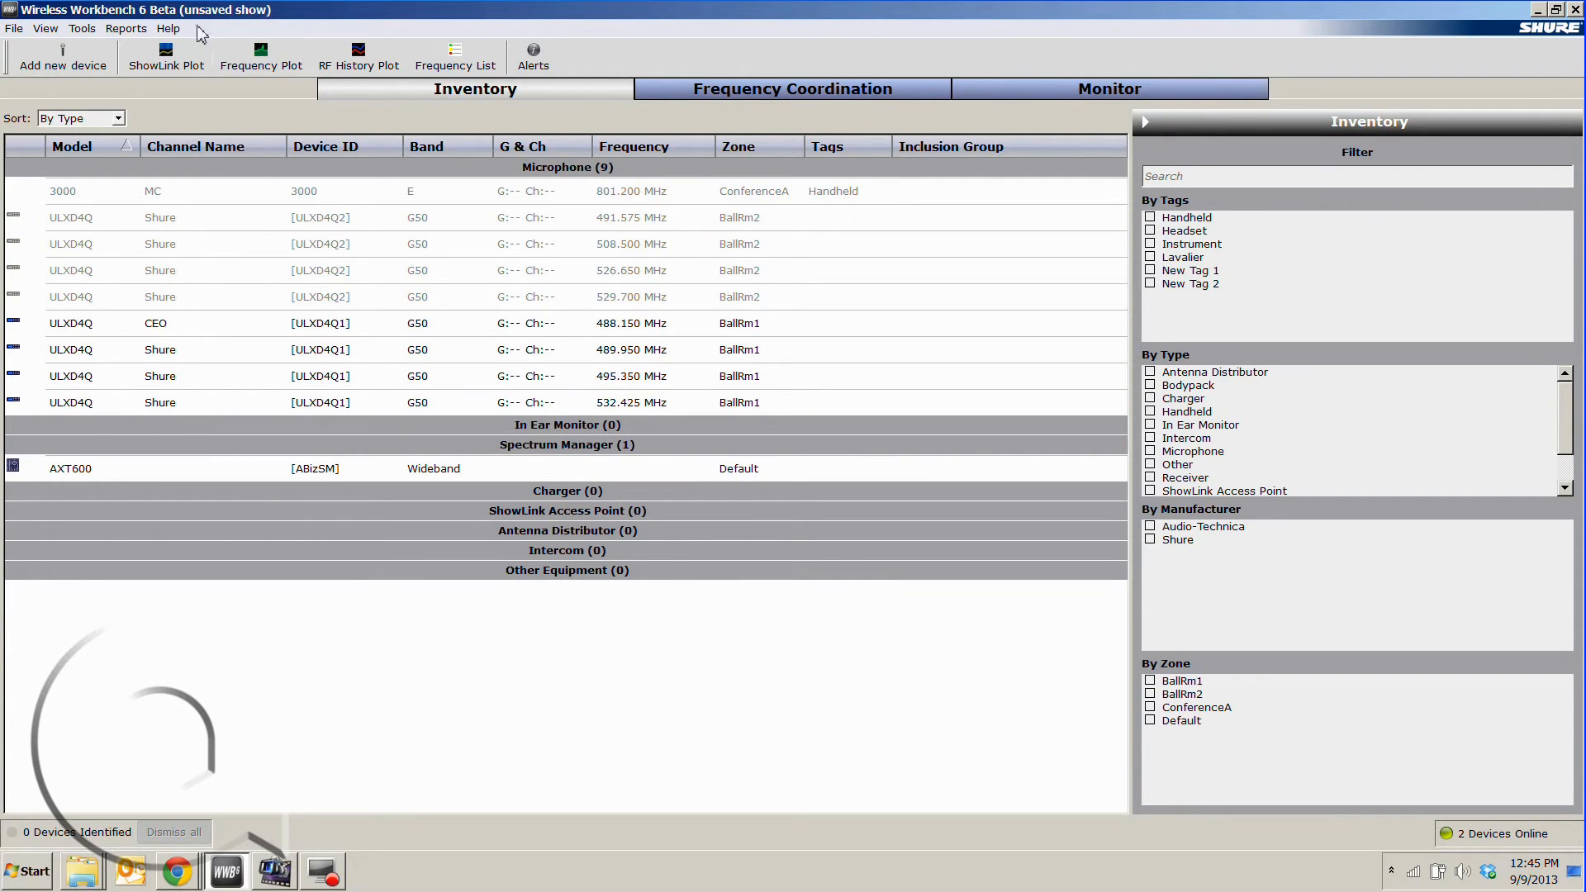
- Generate an Inventory Report from the Reports menu with all checked sections kept
{"action": "left_click", "coordinate": [126, 28]}
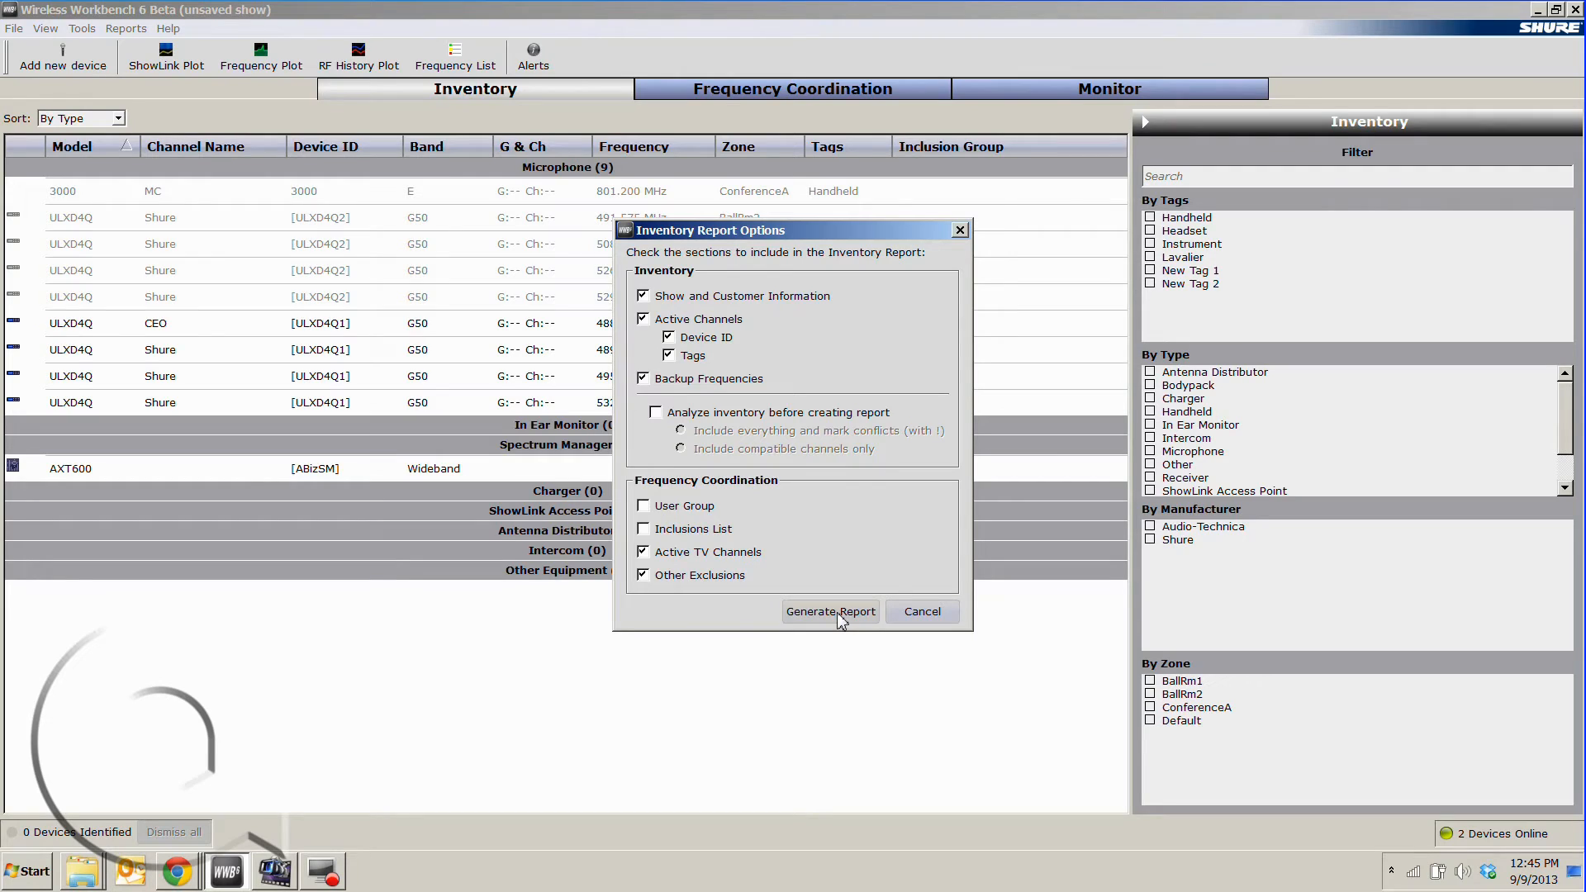
{"action": "left_click", "coordinate": [829, 611]}
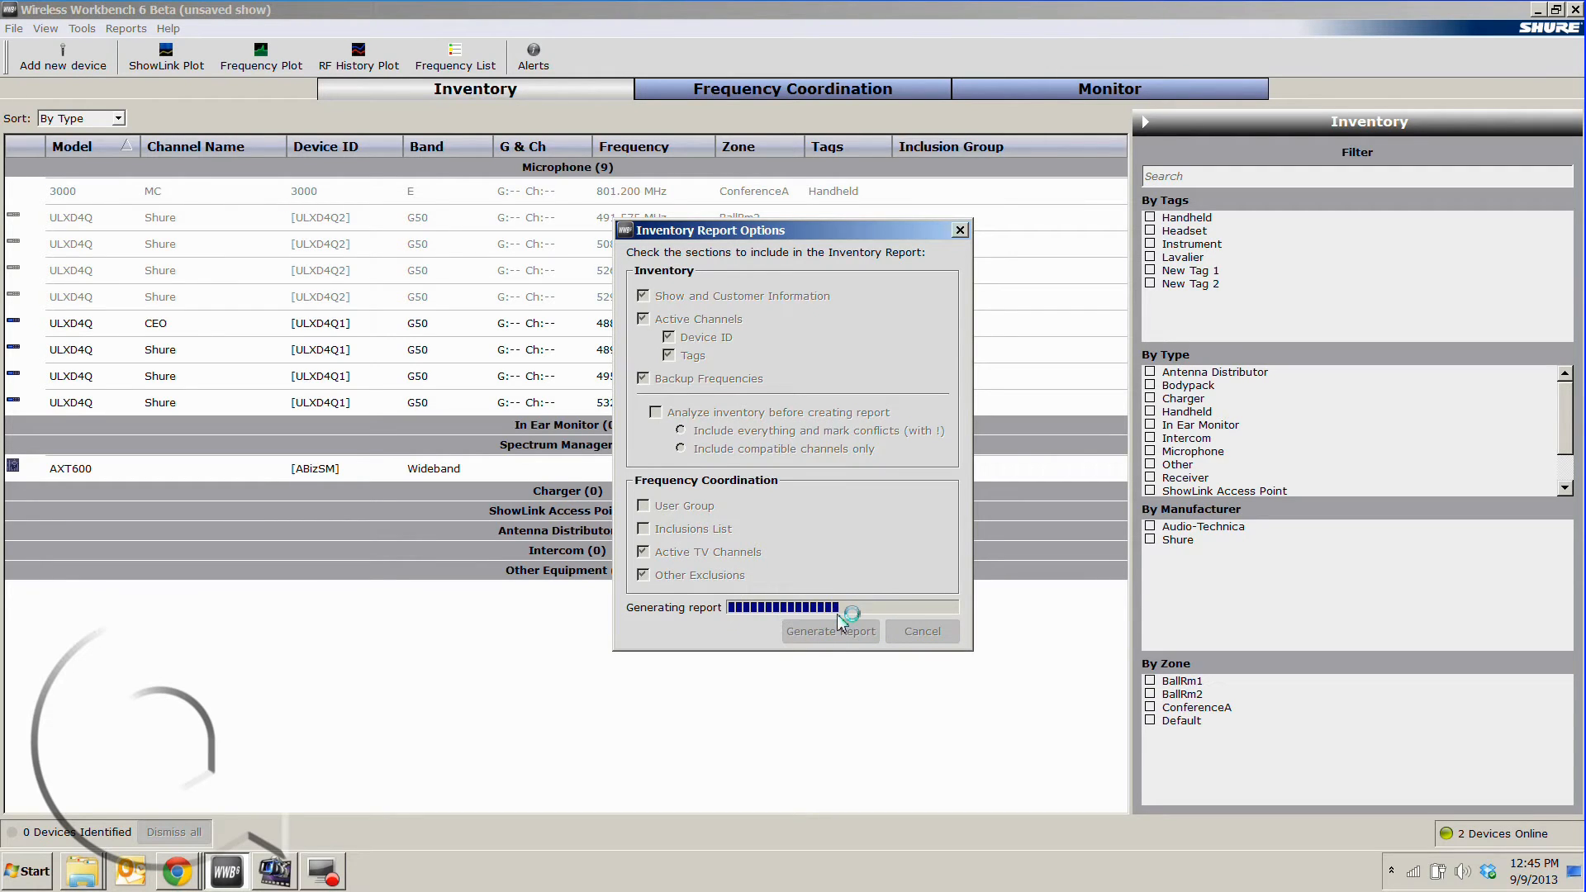
{"action": "mouse_move", "coordinate": [862, 578]}
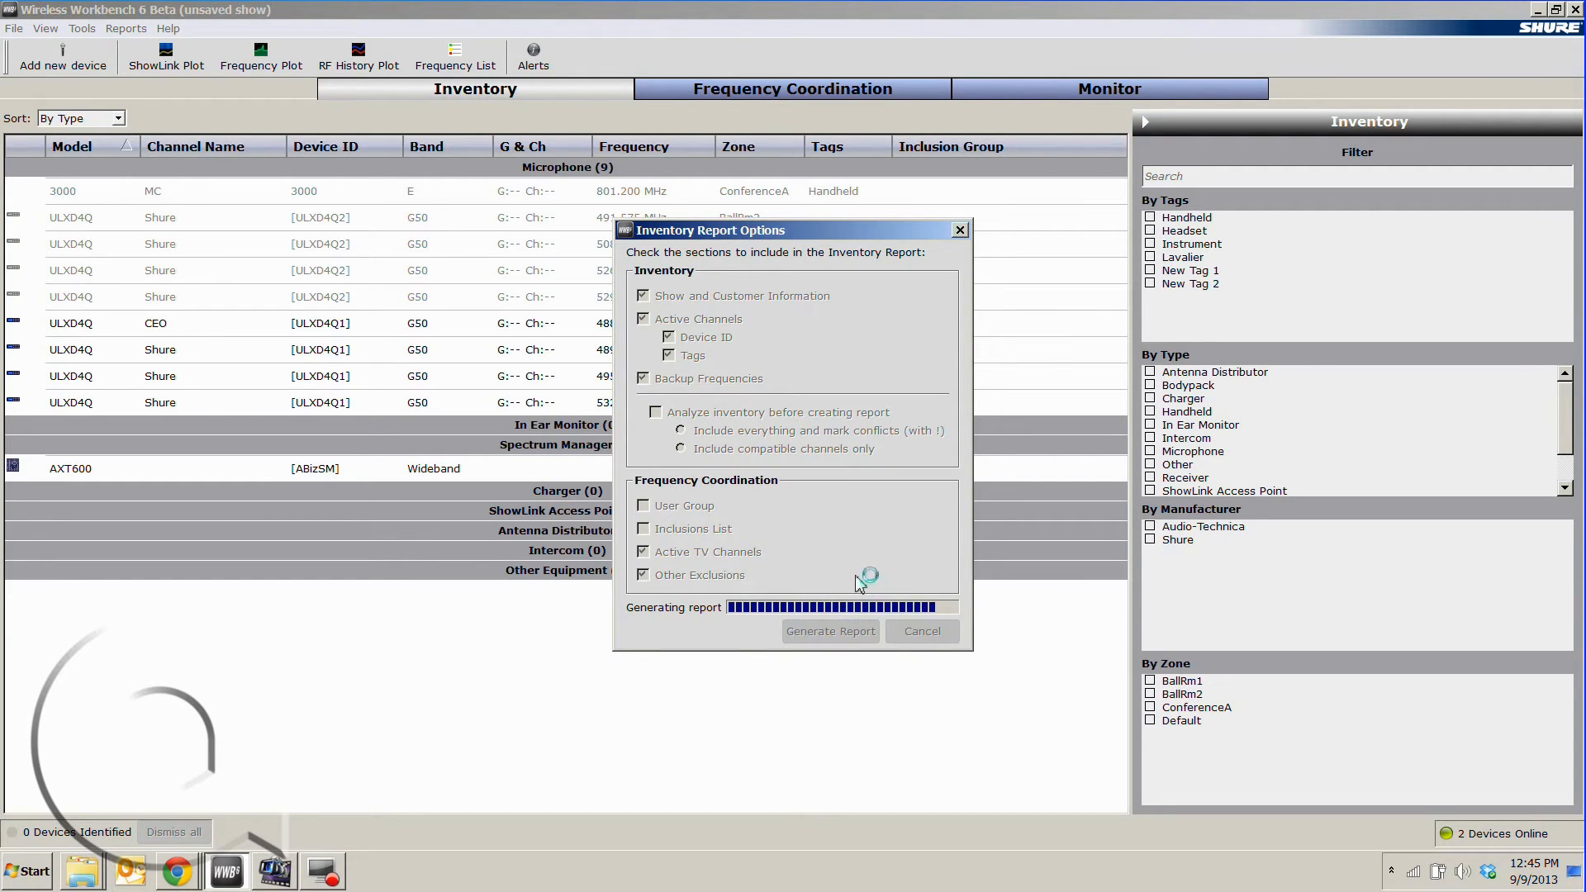
{"action": "left_click", "coordinate": [829, 630]}
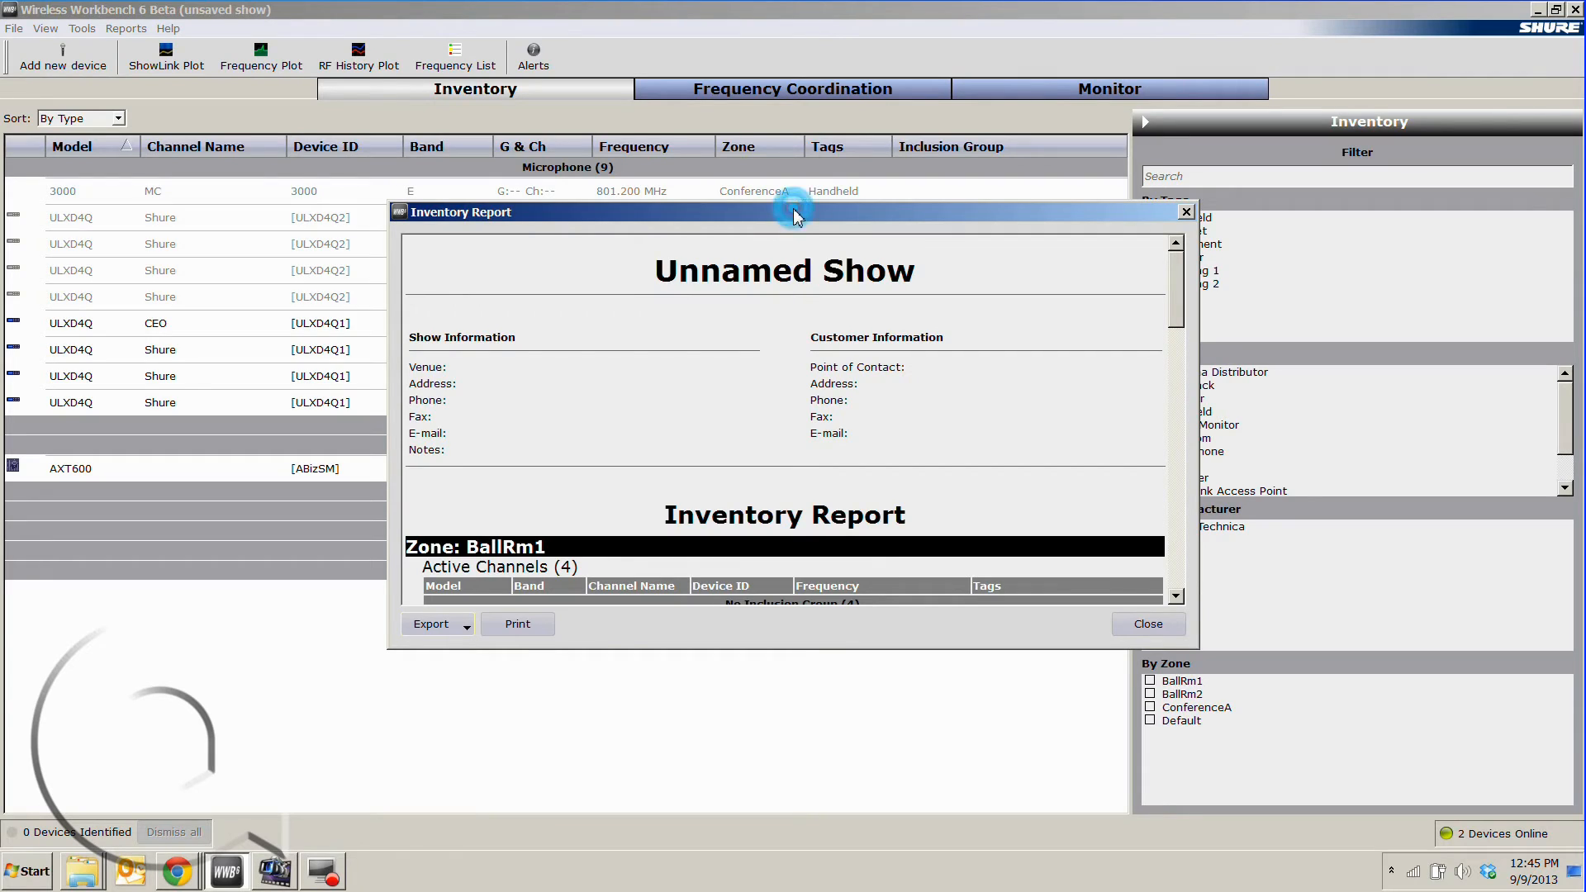
{"action": "mouse_move", "coordinate": [1050, 304]}
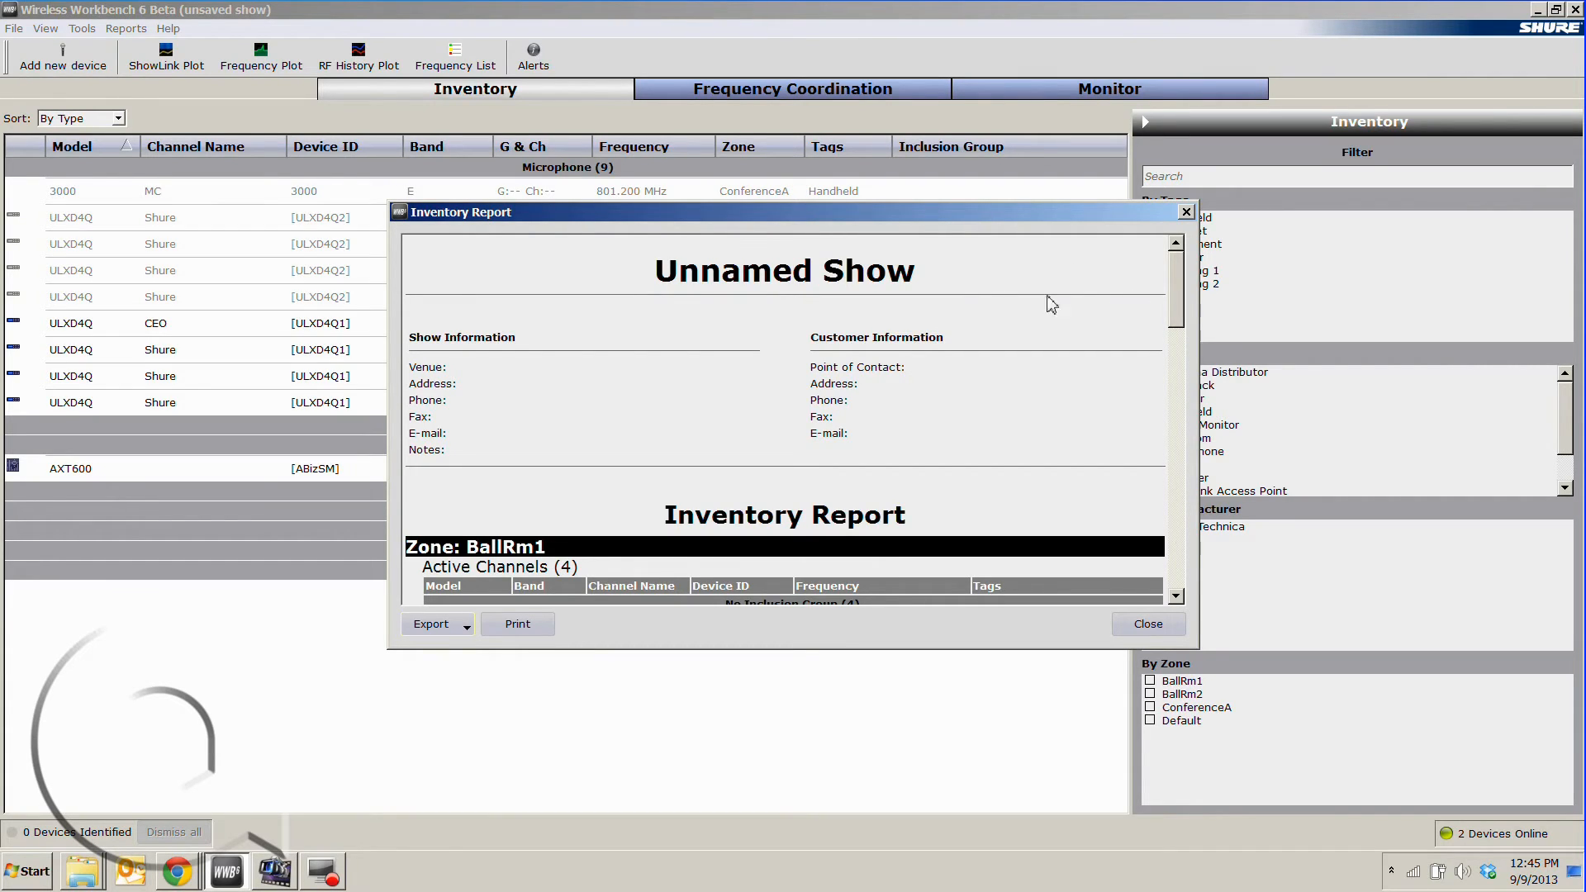
{"action": "mouse_move", "coordinate": [1174, 312]}
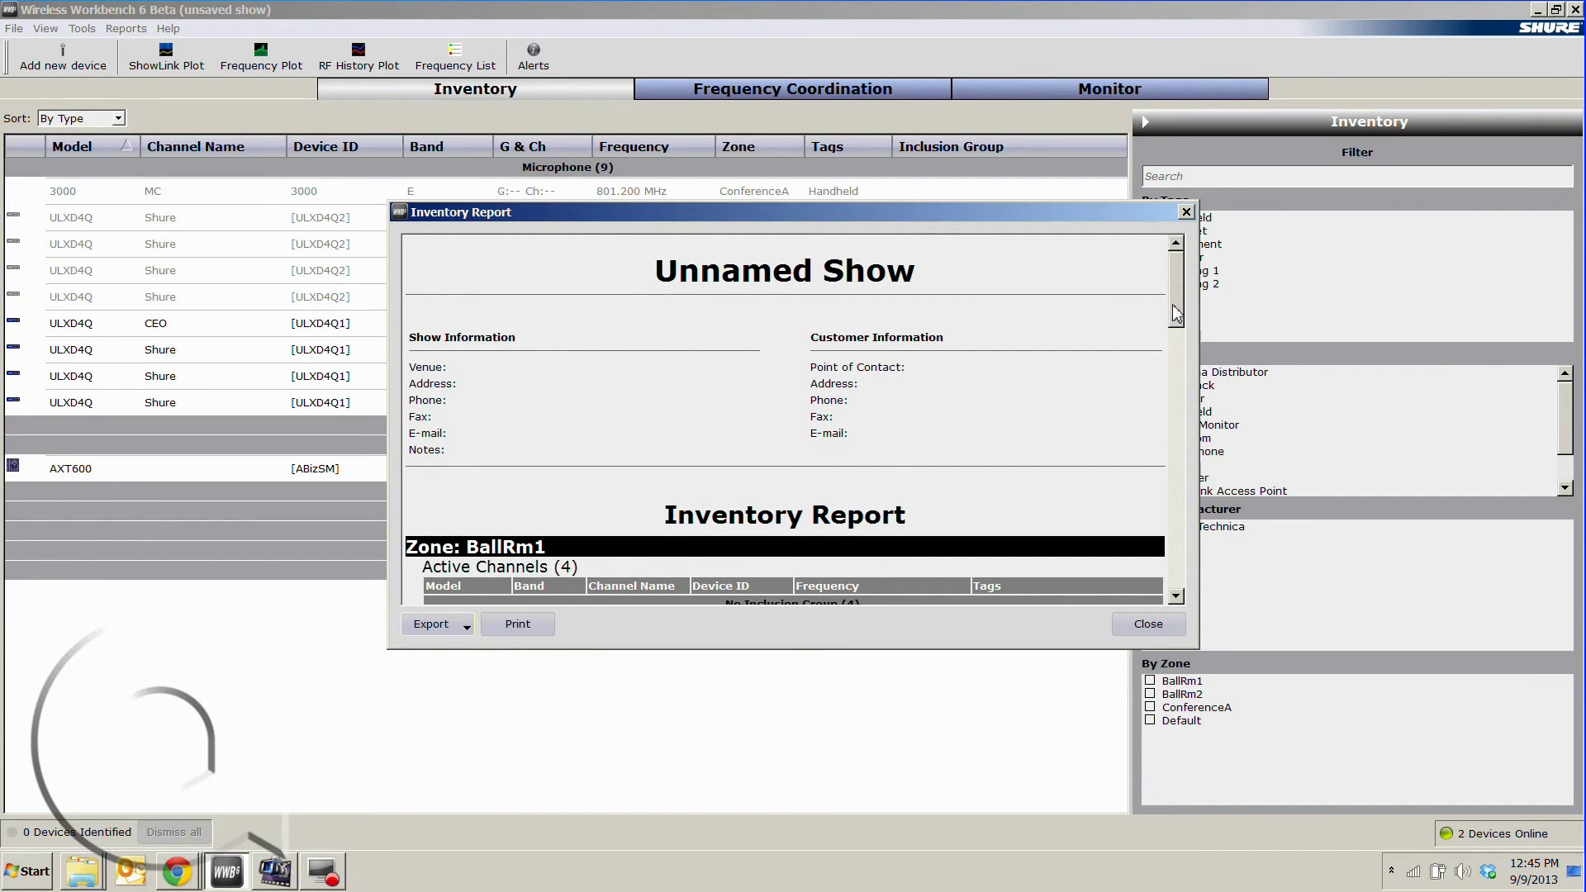
- Scroll the report through the BallRm2, ConferenceA and Default zones, view the PDF/CSV export formats, and close it
{"action": "scroll", "scroll_direction": "down", "scroll_amount": 3}
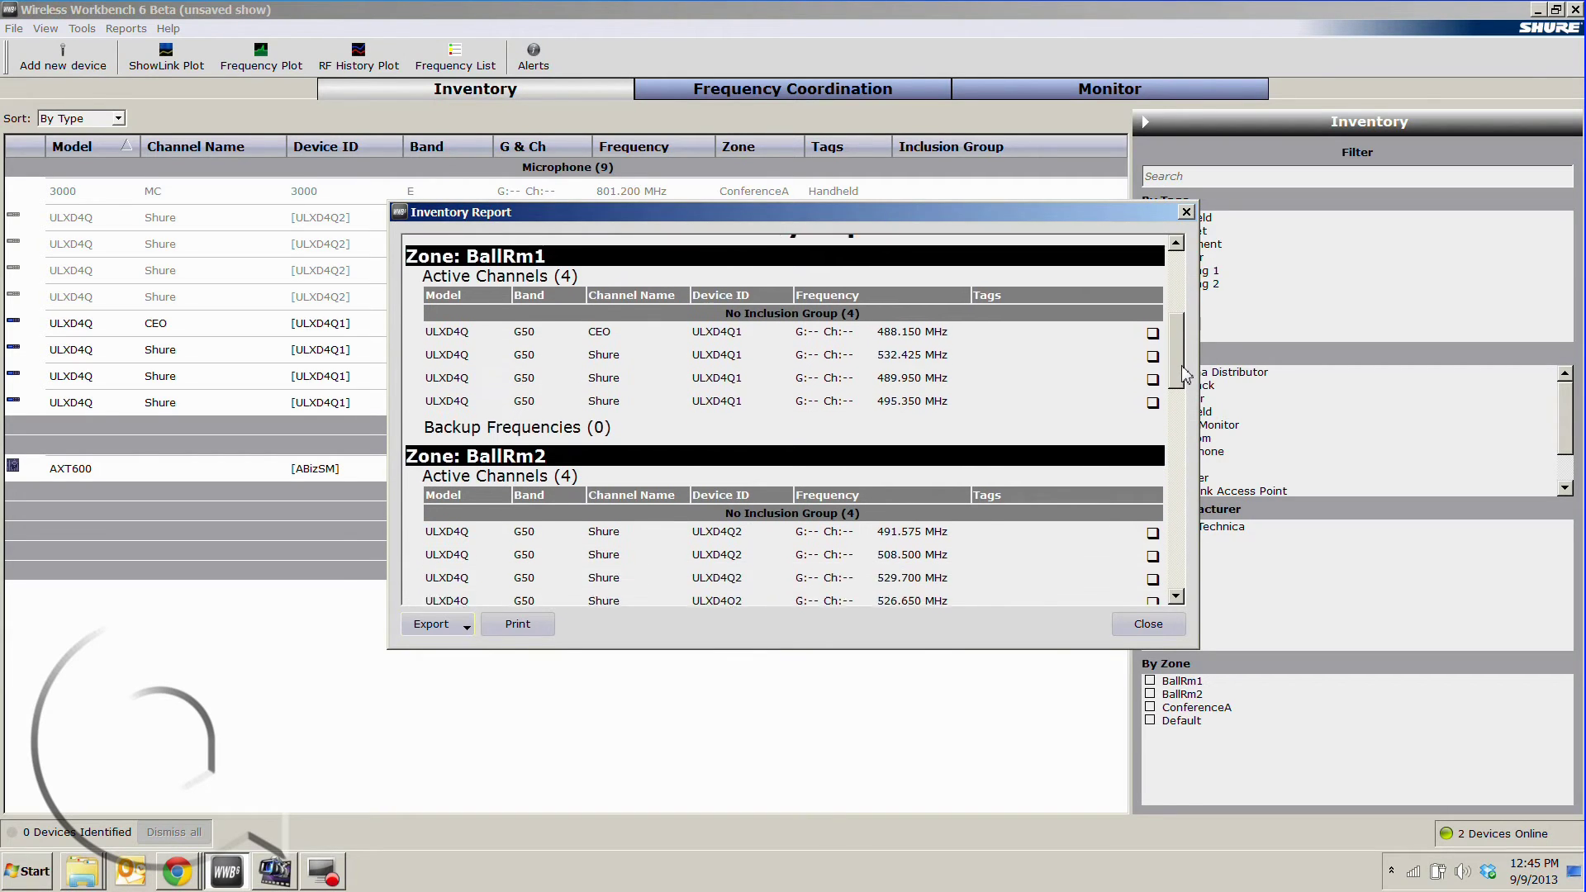
{"action": "scroll", "scroll_direction": "down", "scroll_amount": 3}
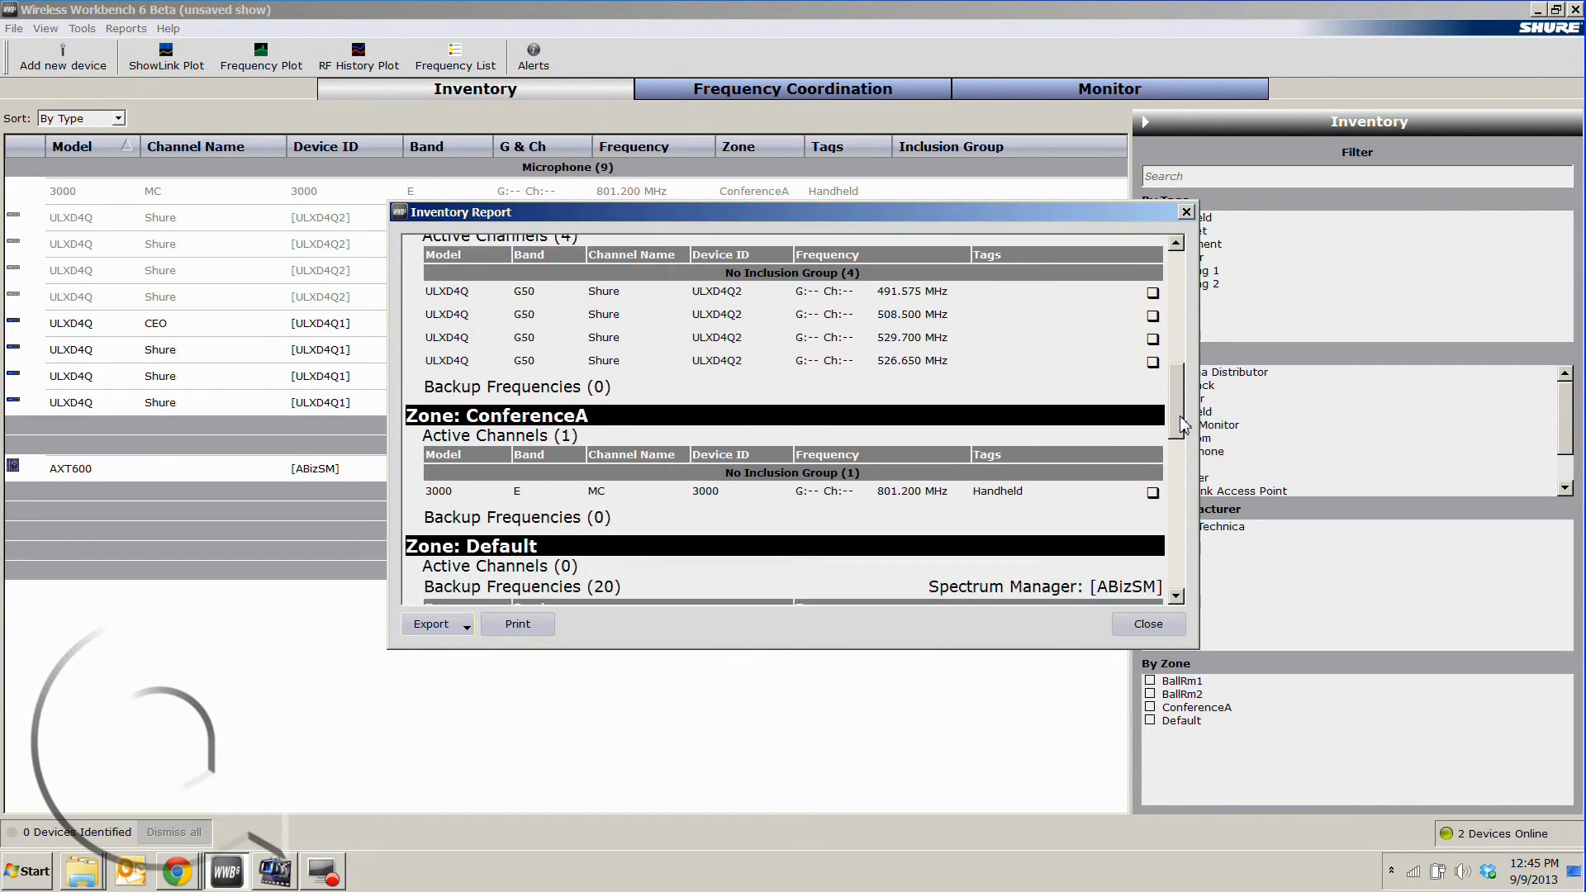
{"action": "scroll", "scroll_direction": "down", "scroll_amount": 3}
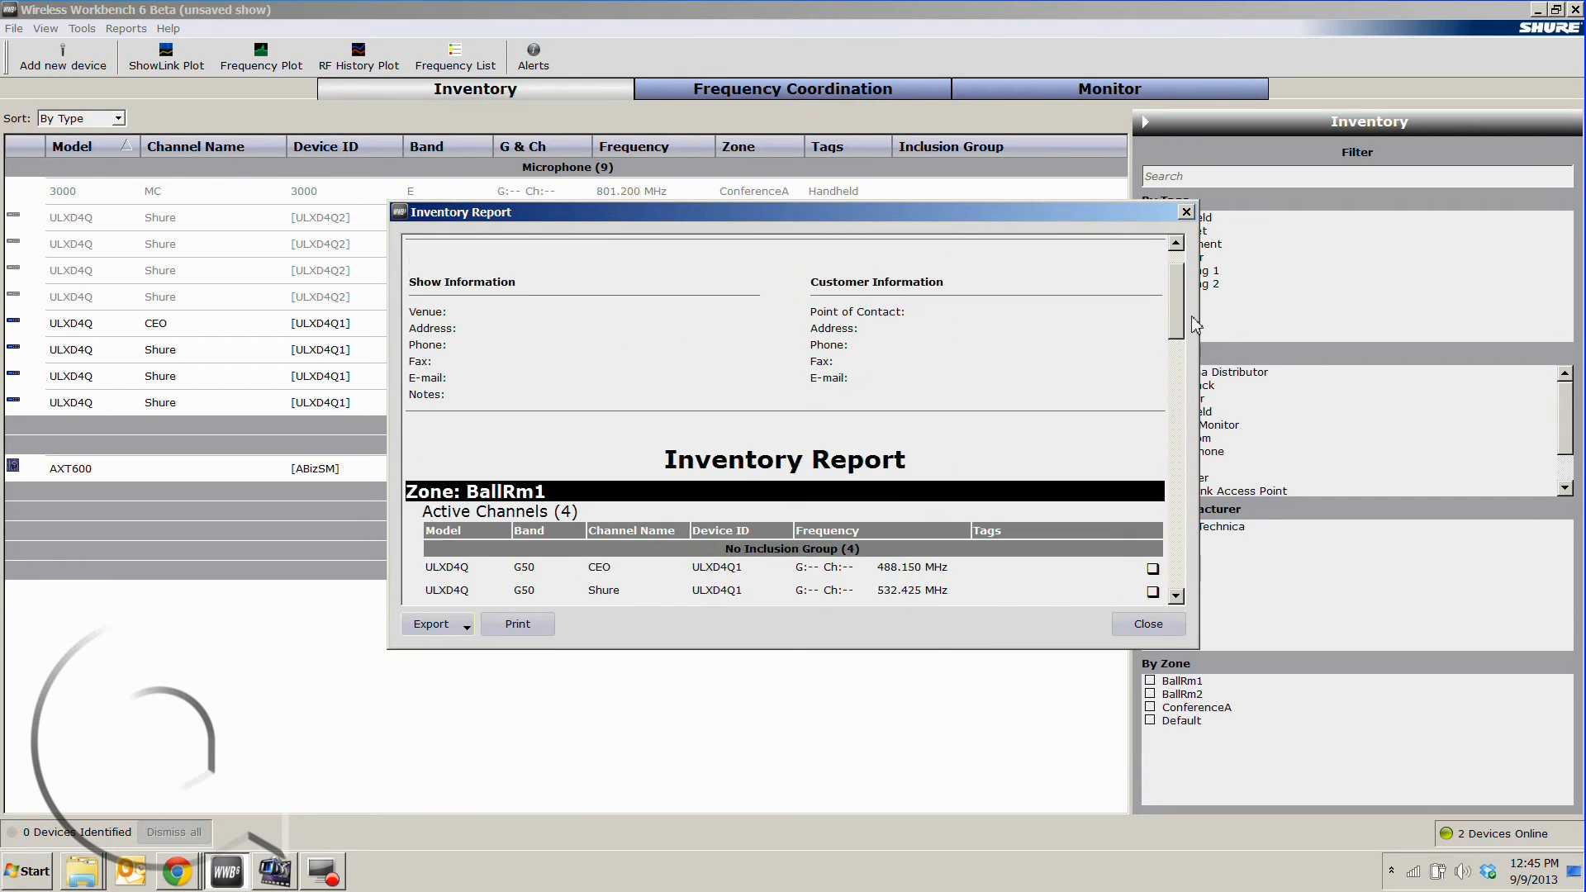
{"action": "left_click", "coordinate": [431, 623]}
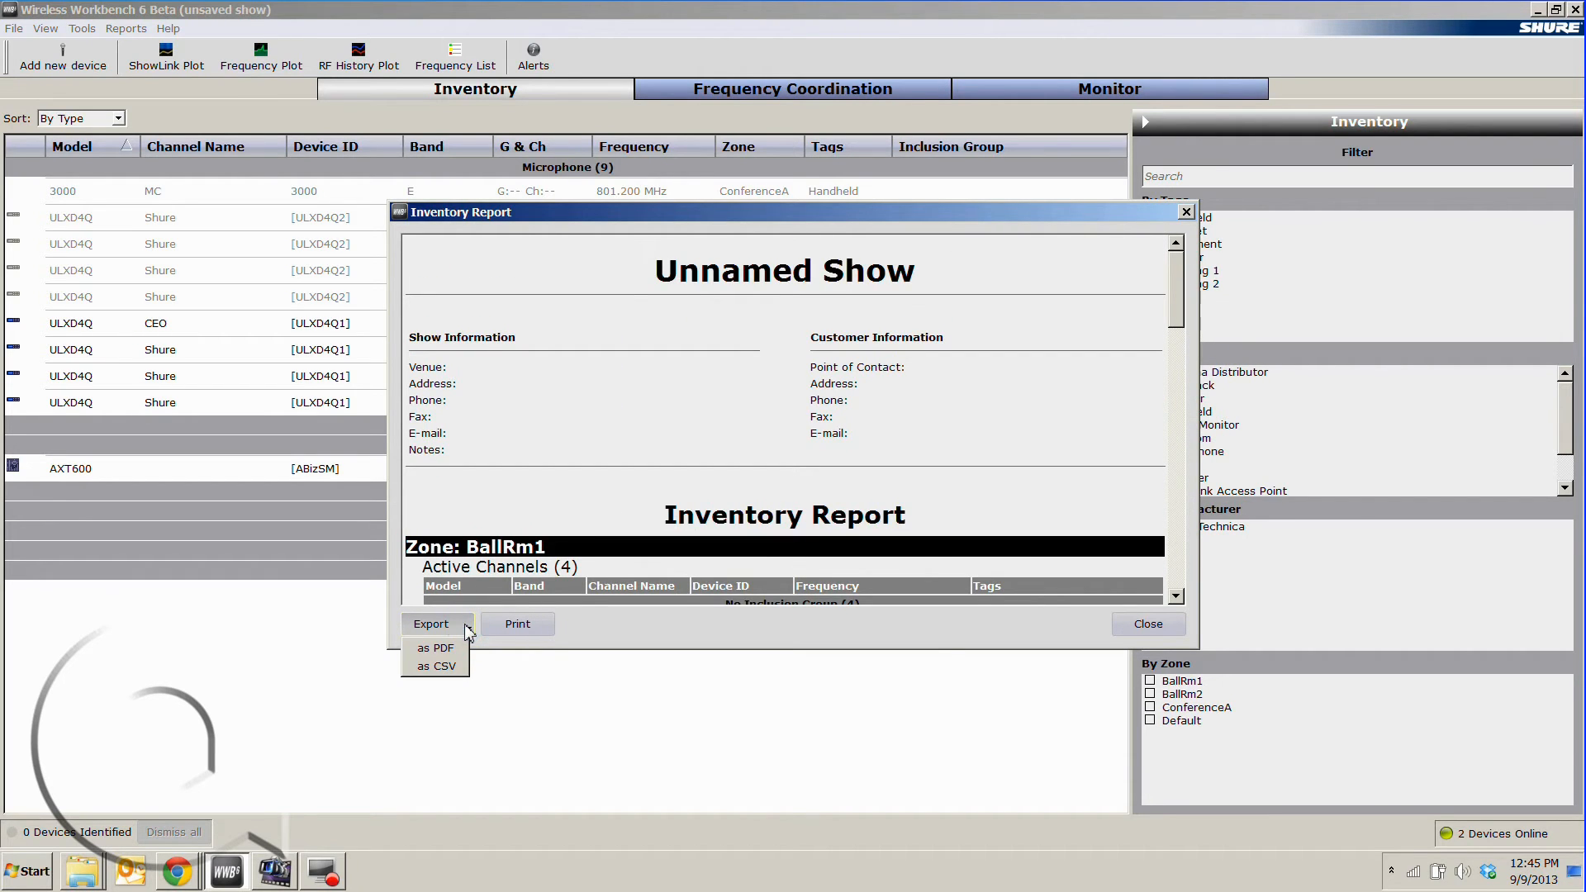
{"action": "mouse_move", "coordinate": [435, 665]}
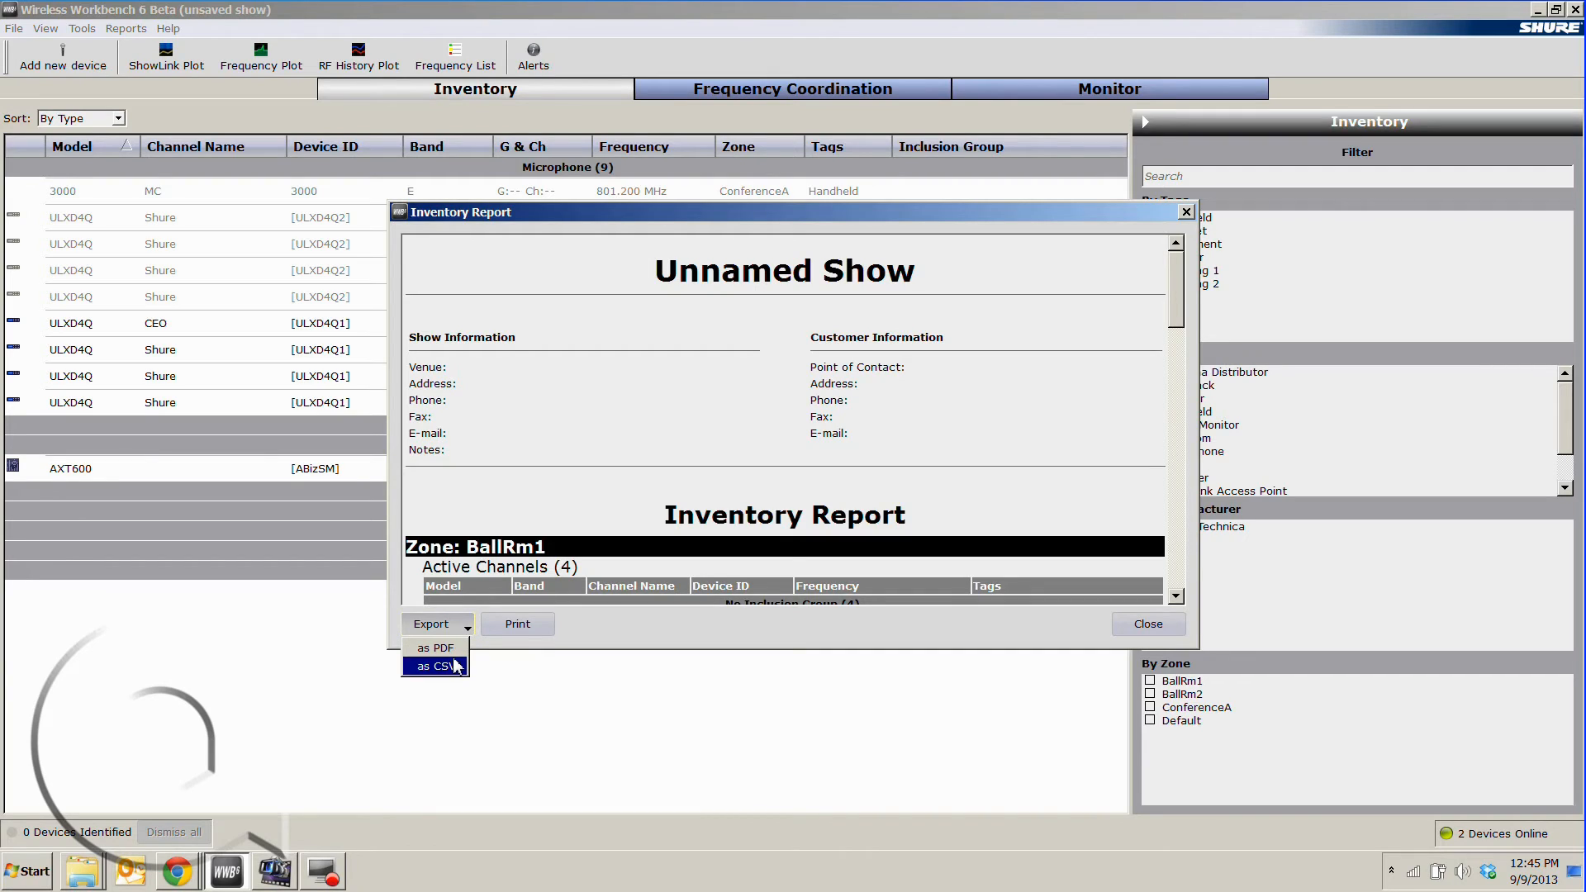
{"action": "left_click", "coordinate": [1146, 622]}
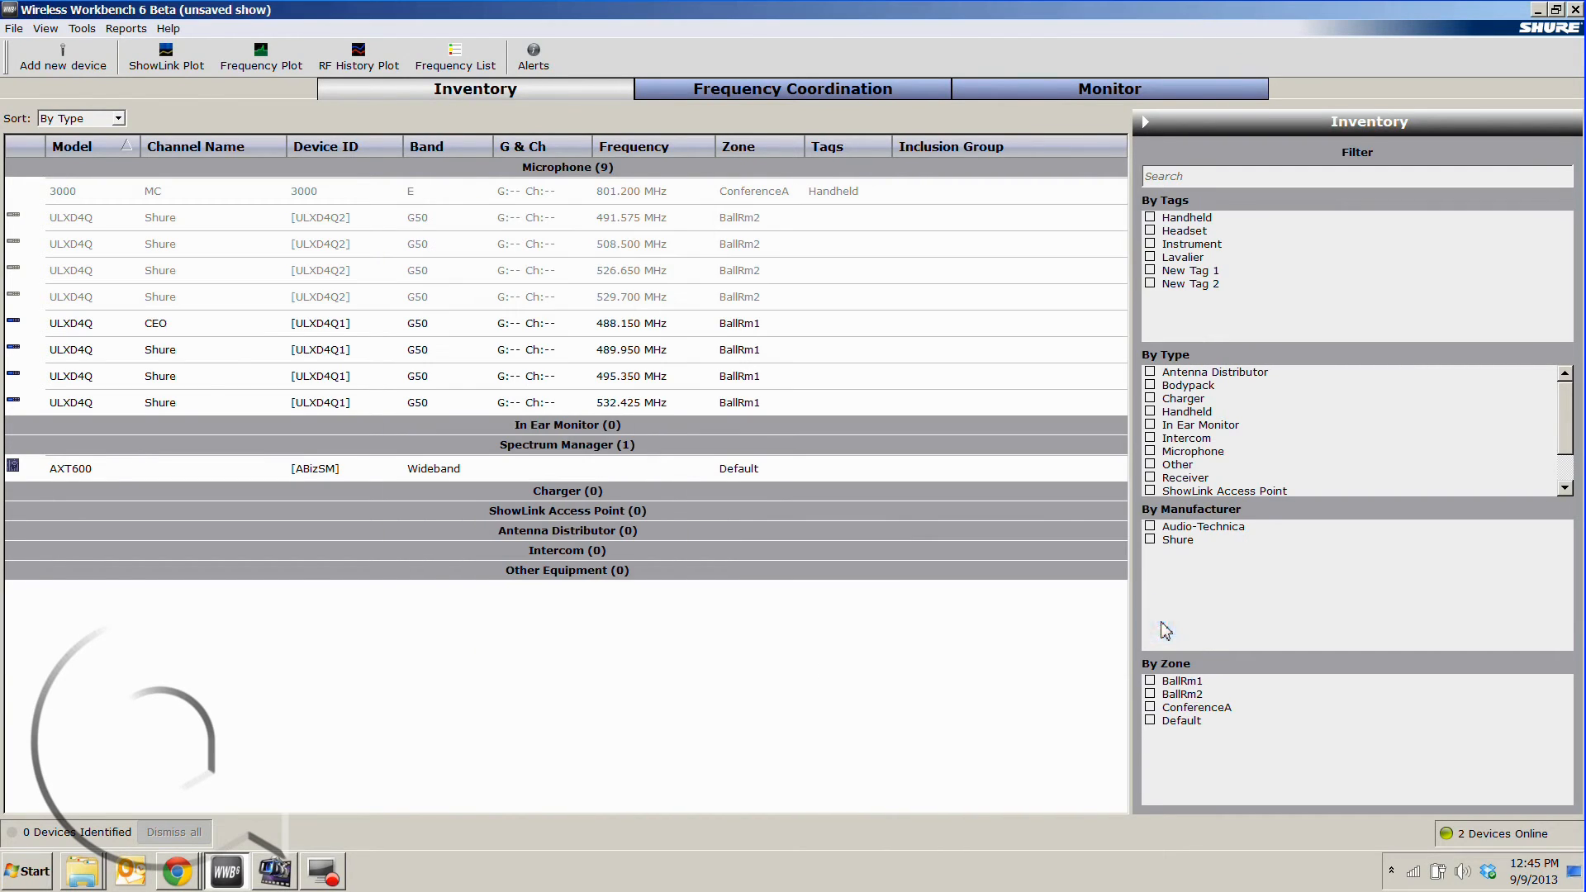
{"action": "left_click", "coordinate": [15, 28]}
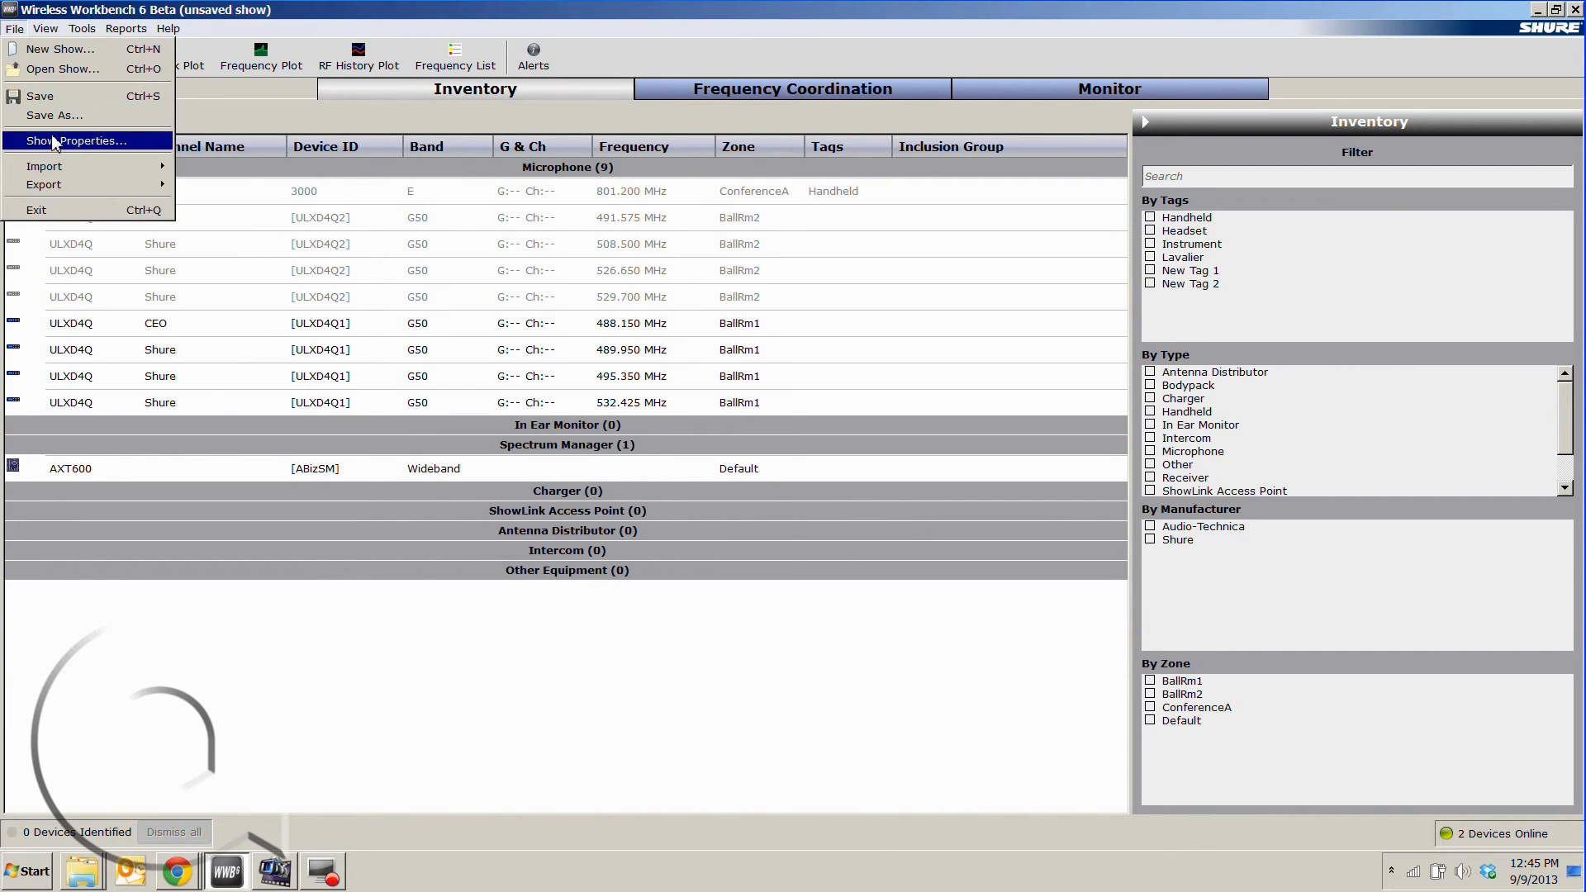
{"action": "left_click", "coordinate": [81, 140]}
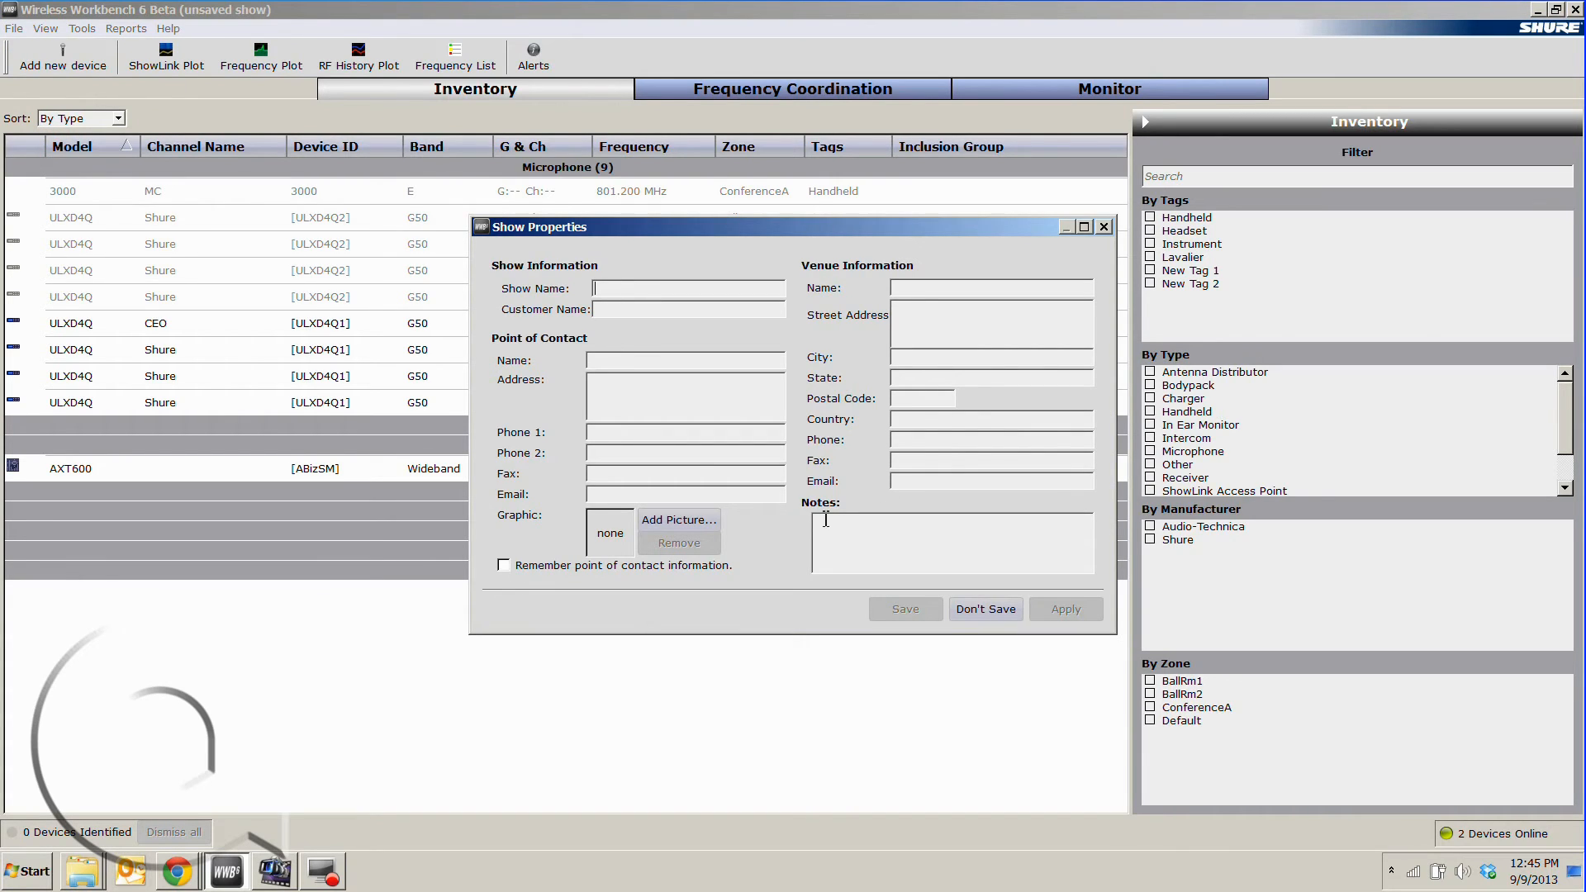
{"action": "mouse_move", "coordinate": [927, 521]}
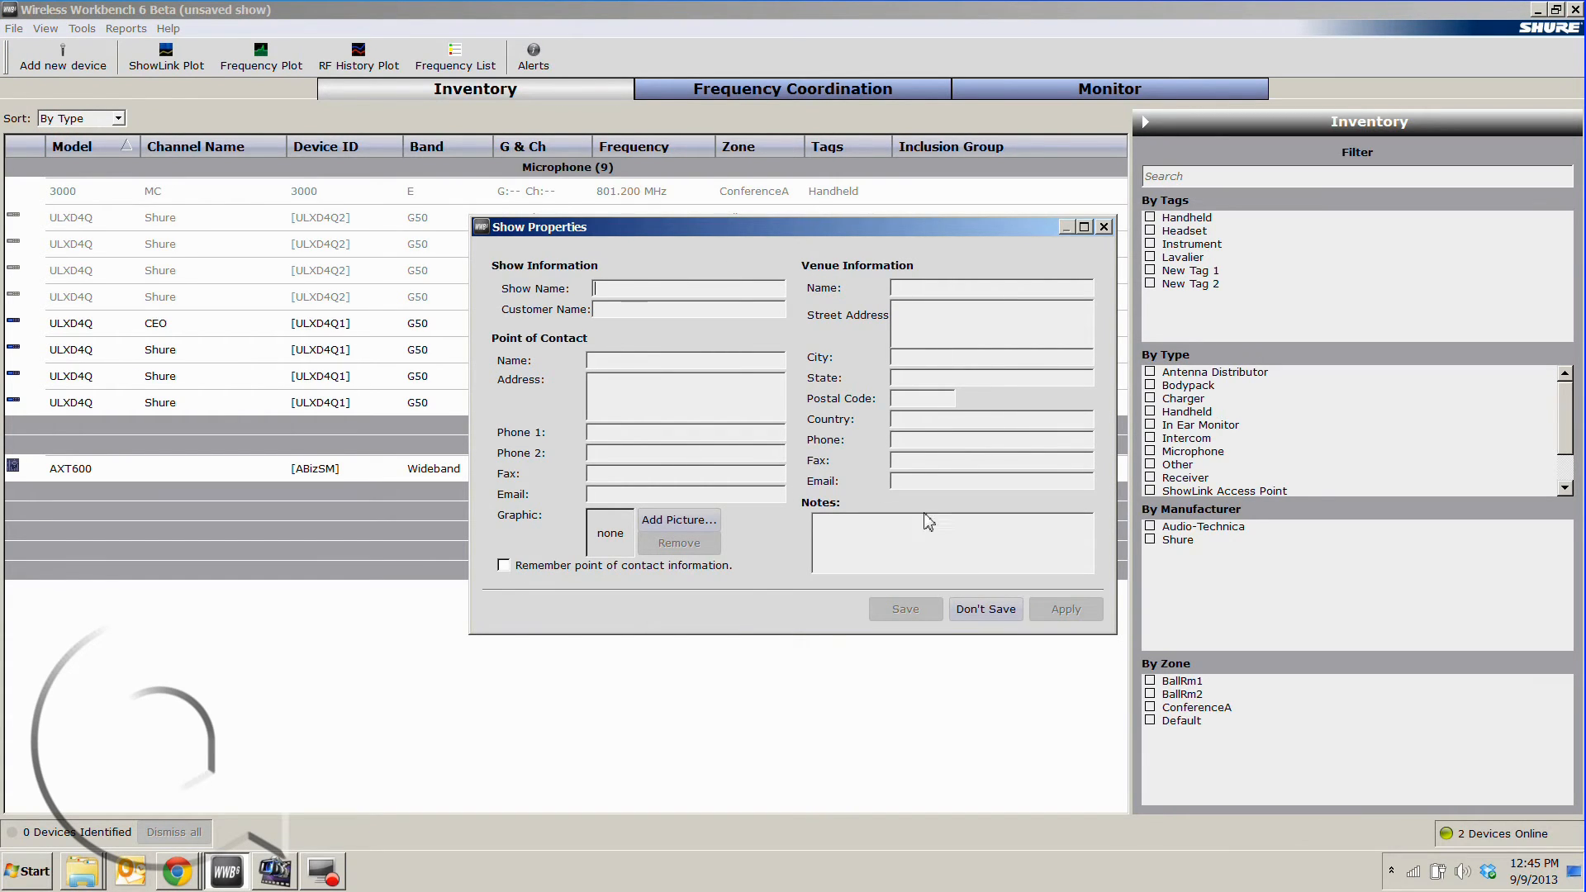
{"action": "left_click", "coordinate": [983, 610]}
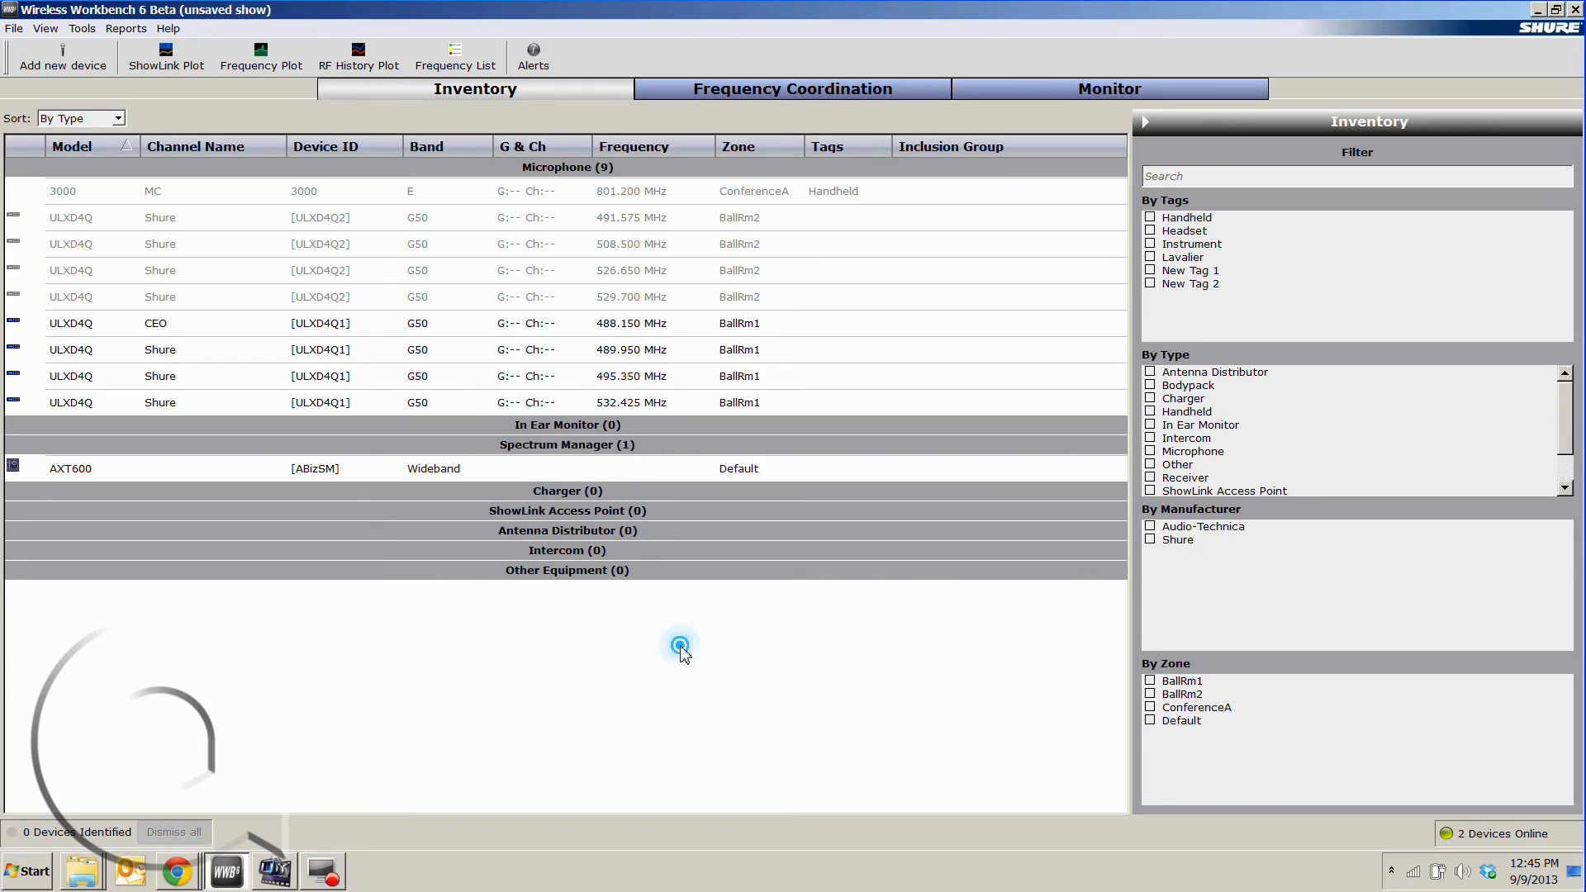